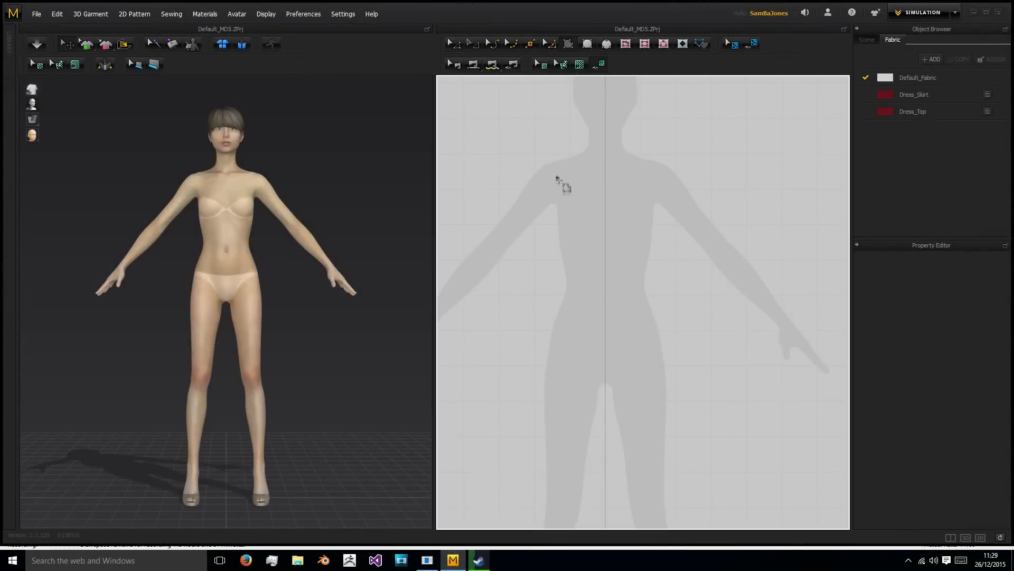
pyautogui.moveTo(608, 163)
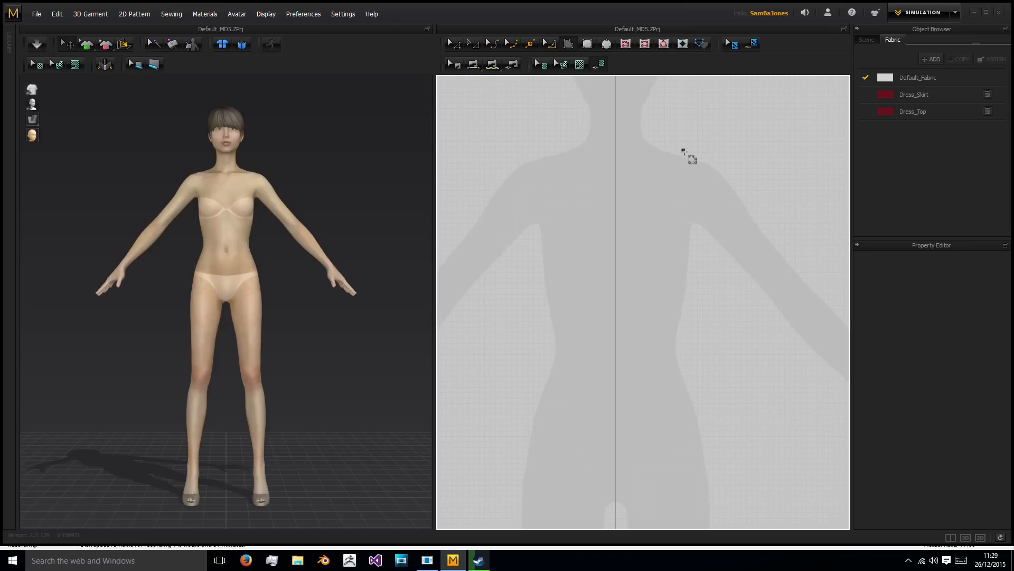
pyautogui.moveTo(535, 157)
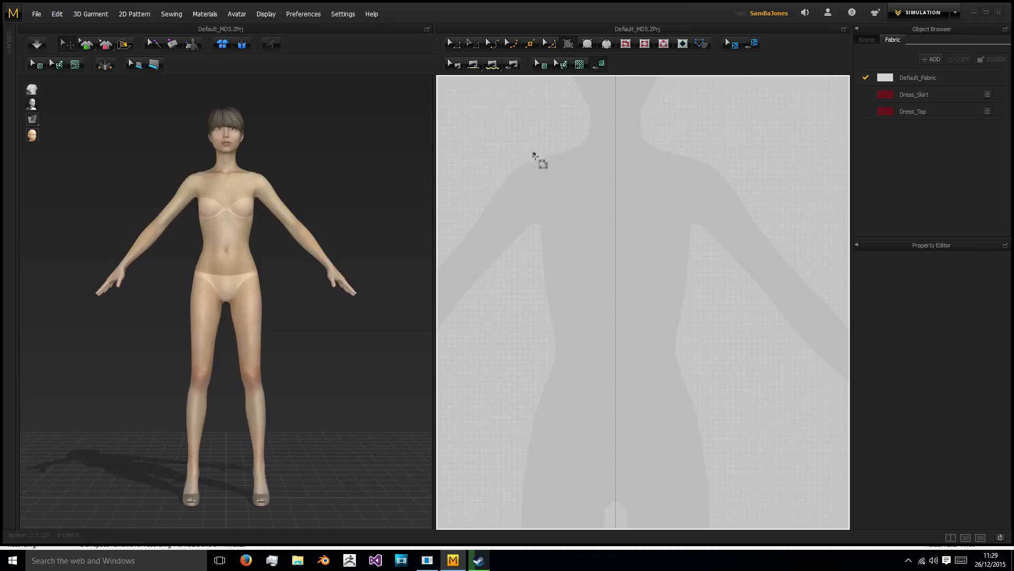
pyautogui.moveTo(541, 154)
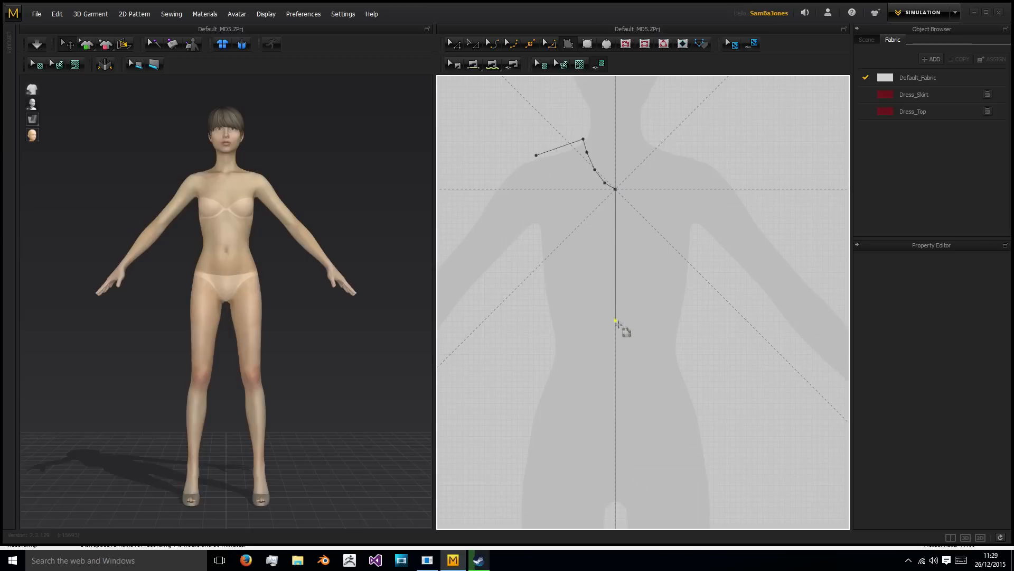
pyautogui.moveTo(617, 434)
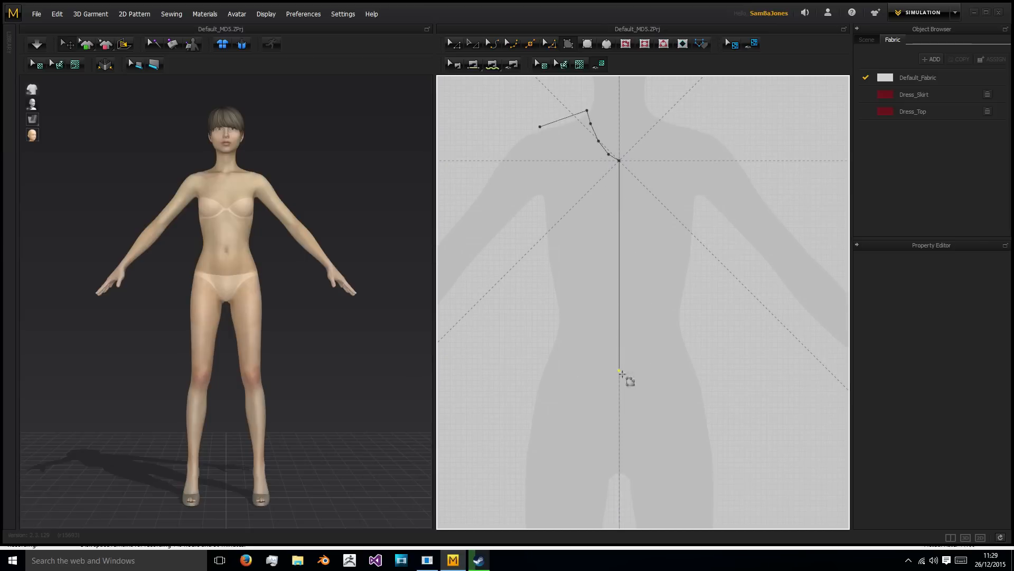
pyautogui.moveTo(619, 398)
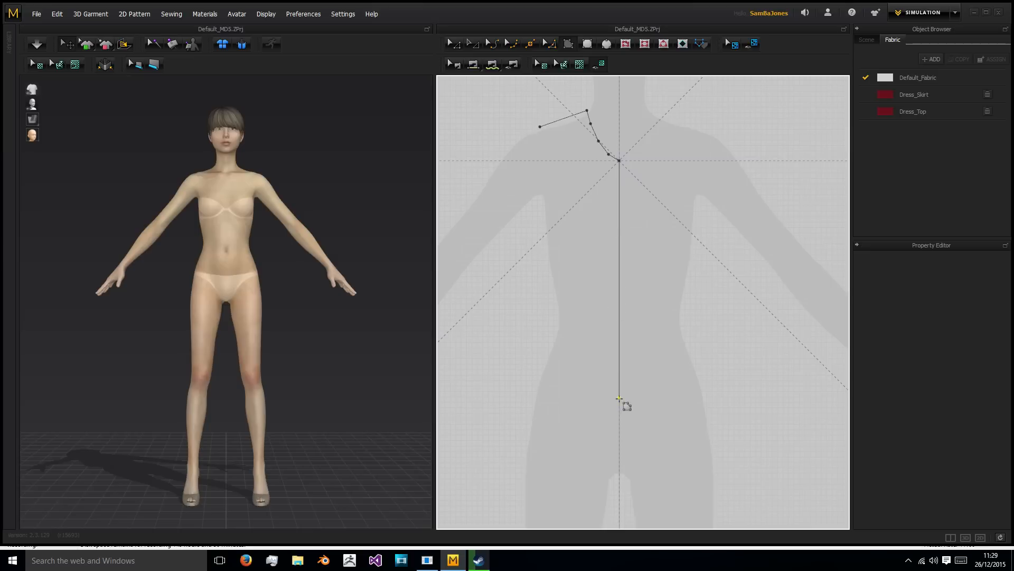
pyautogui.moveTo(619, 406)
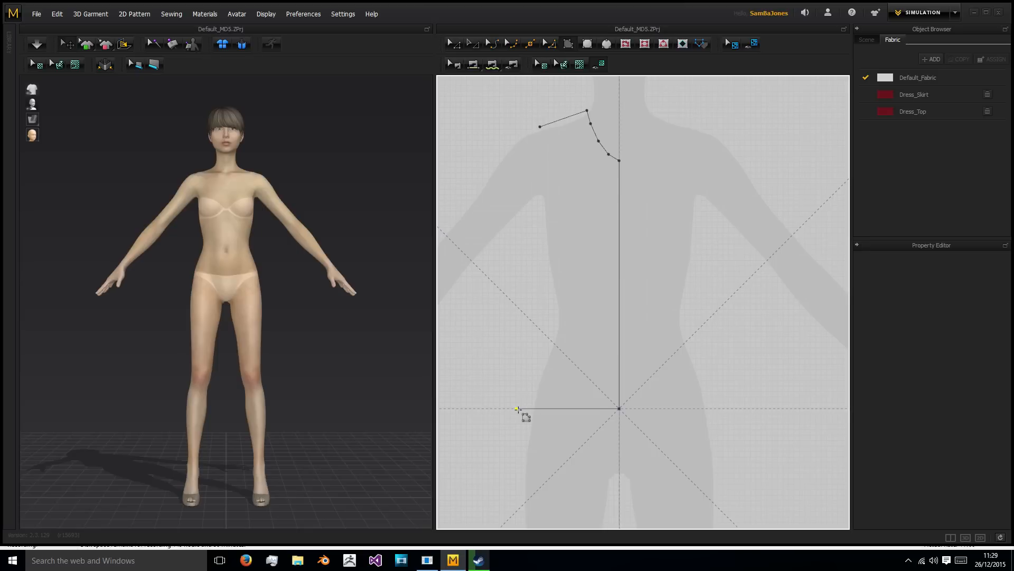
pyautogui.moveTo(515, 410)
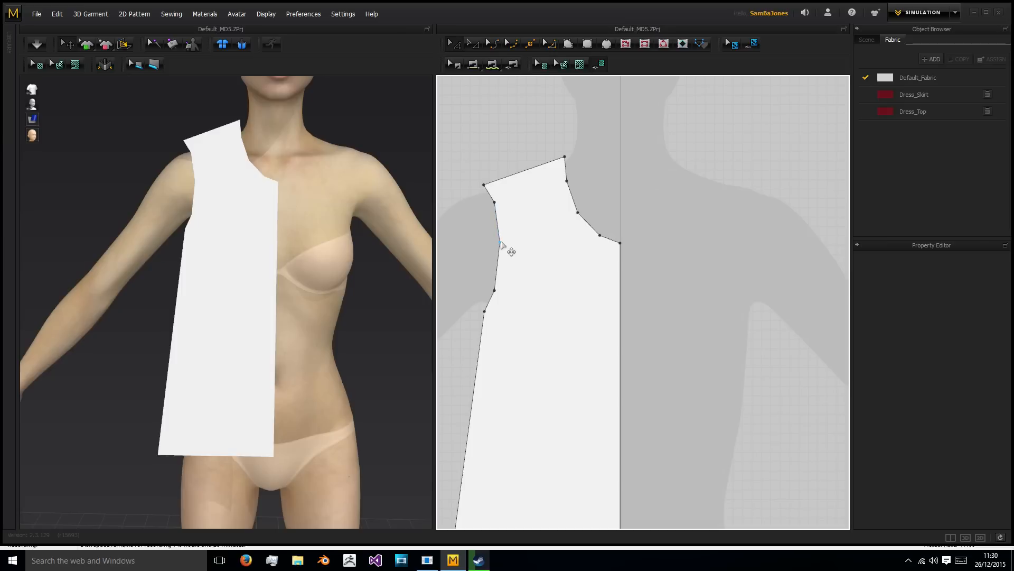
# Step: Mirror the selected half front panel with Unfold Symmetric, then view the avatar from the side
pyautogui.click(499, 293)
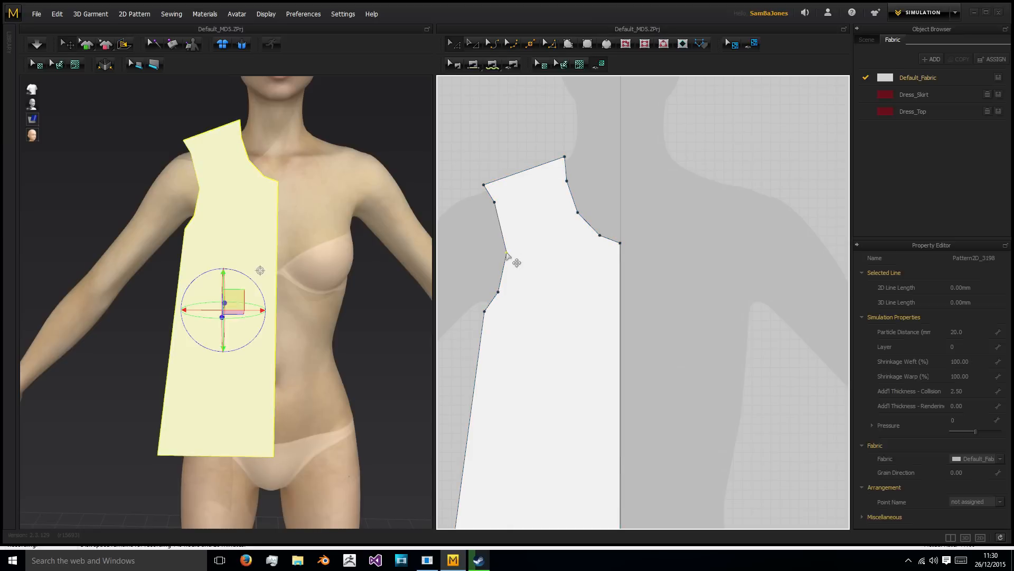
pyautogui.click(691, 169)
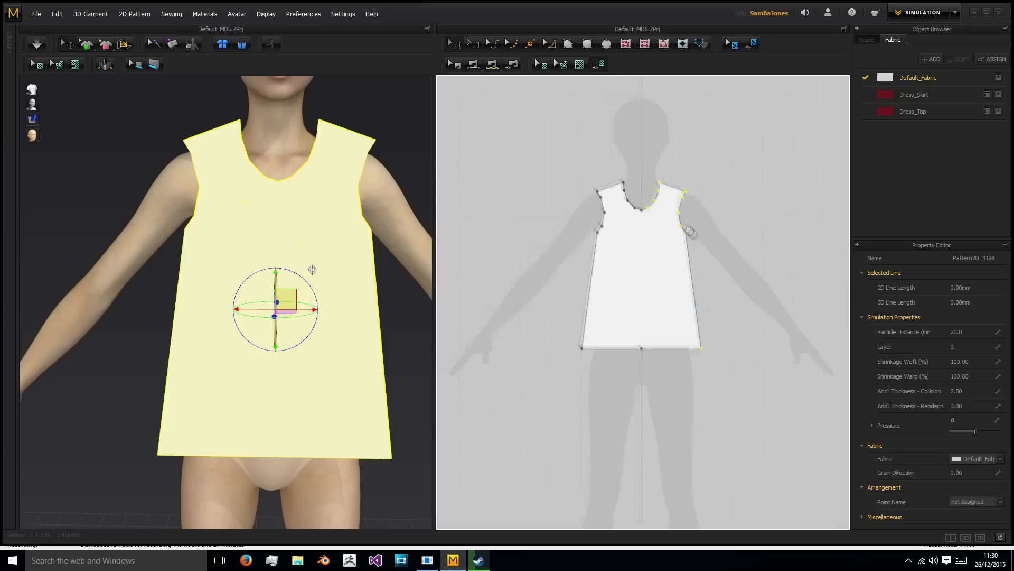
pyautogui.moveTo(692, 230); pyautogui.dragTo(657, 174)
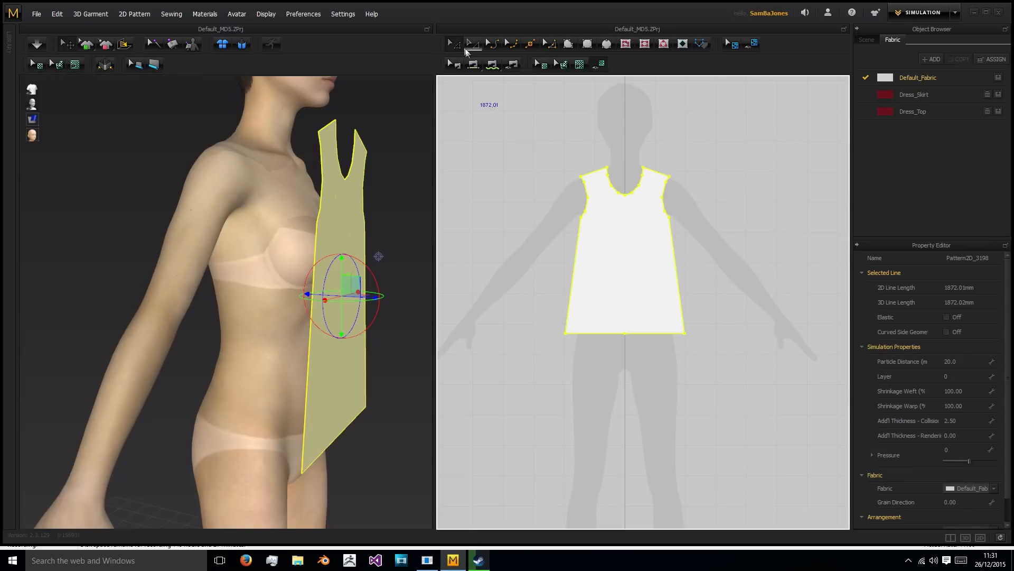
pyautogui.moveTo(627, 243)
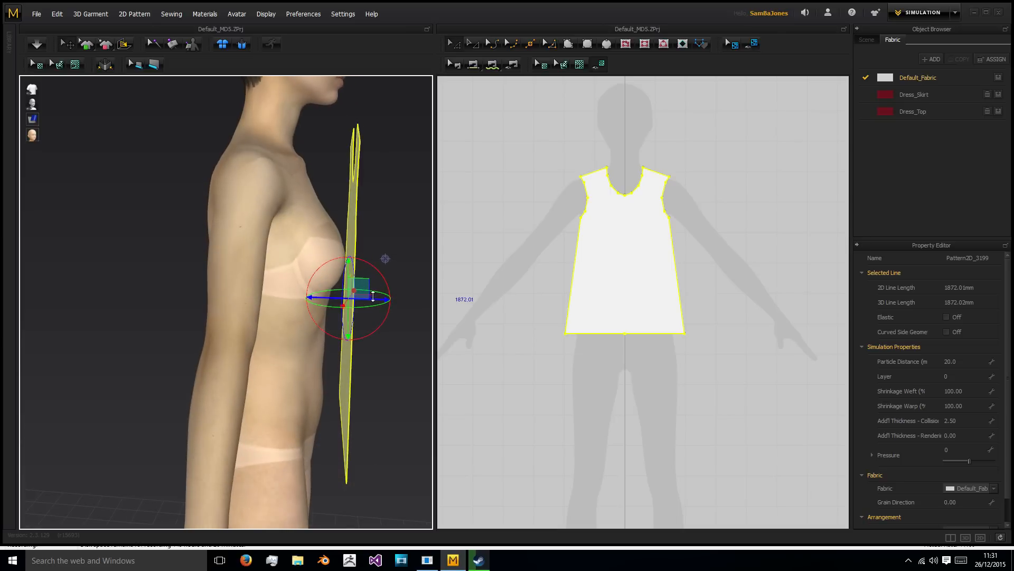
# Step: Drag the pasted front panel copy behind the avatar's back as the back panel
pyautogui.moveTo(350, 297); pyautogui.dragTo(309, 297)
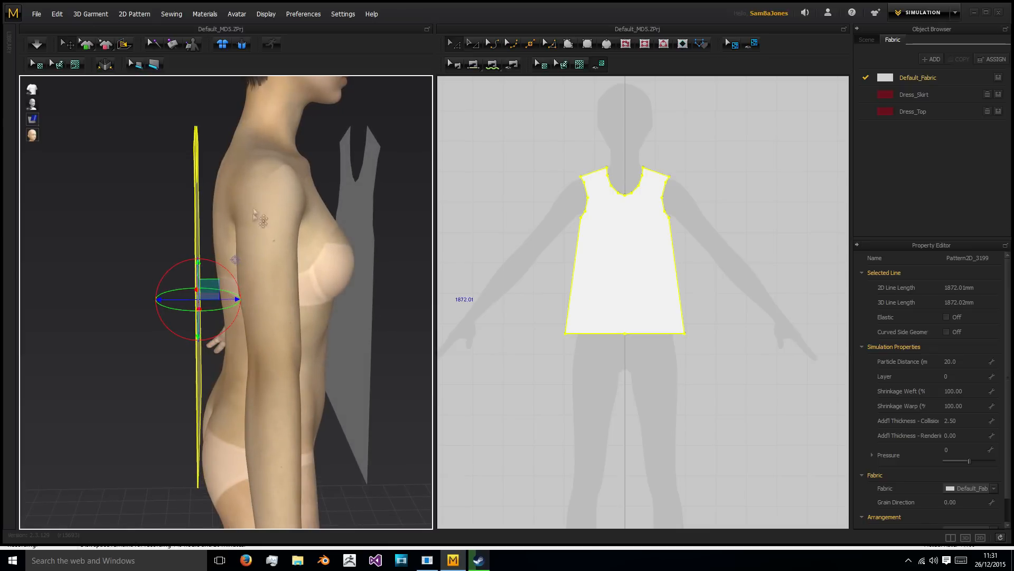
pyautogui.rightClick(188, 191)
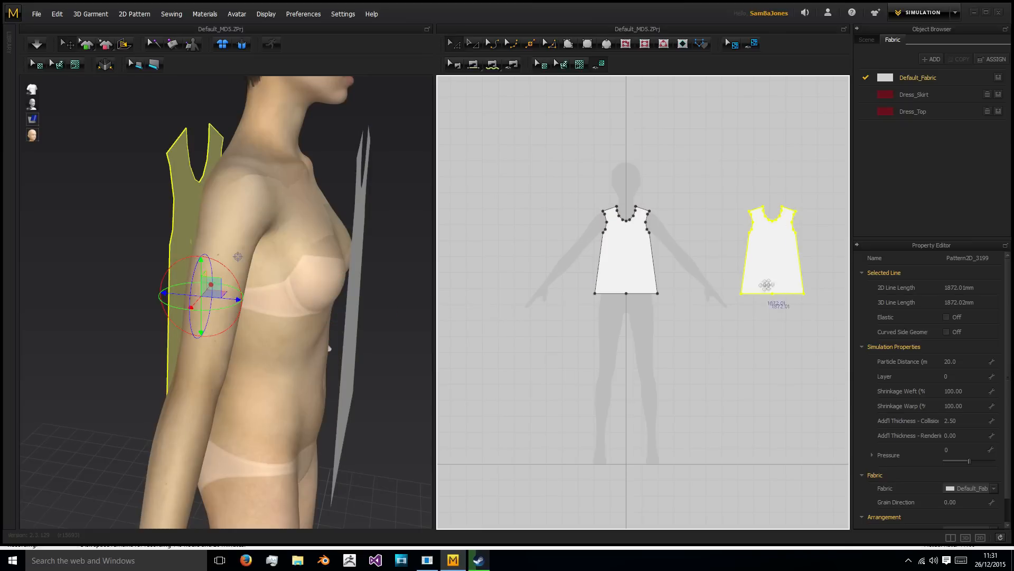
pyautogui.rightClick(704, 205)
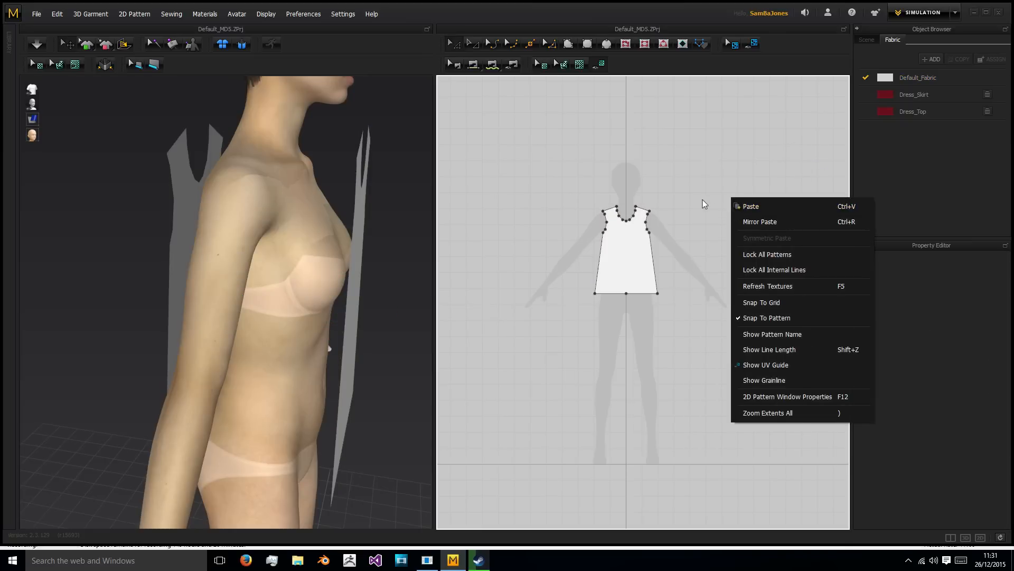
# Step: Raise the back panel's neckline points into a nearly flat line
pyautogui.click(768, 413)
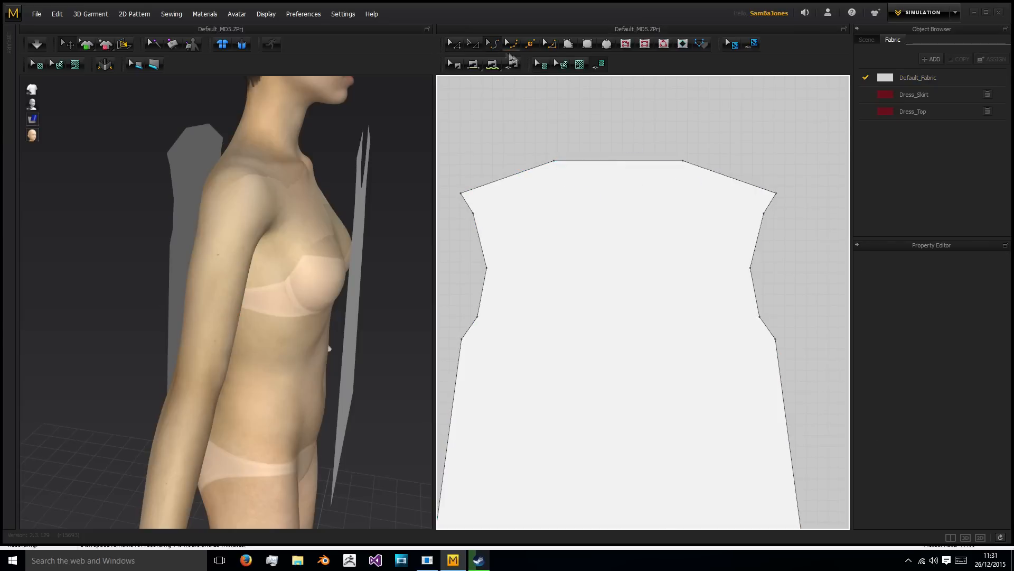
pyautogui.click(618, 162)
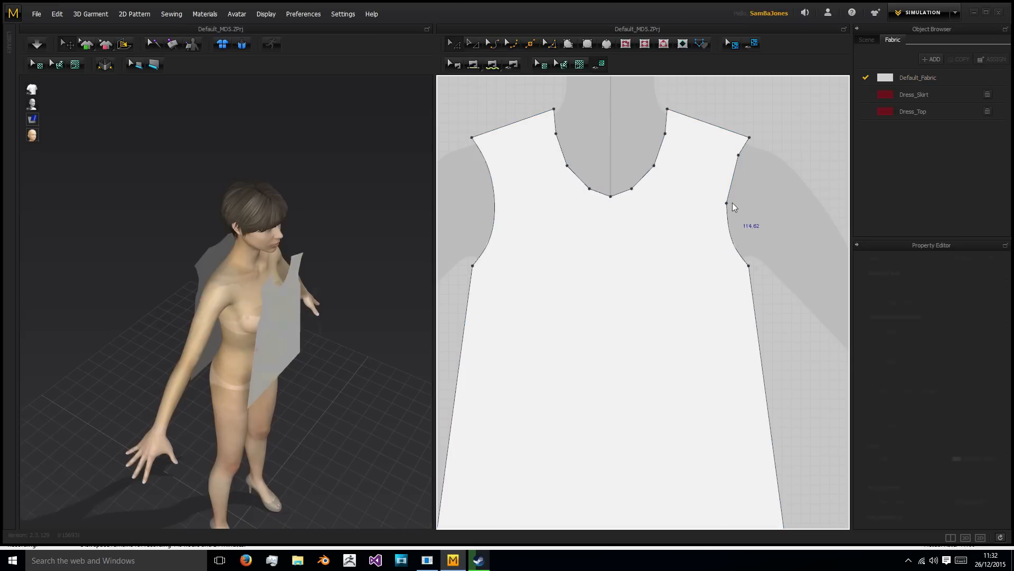
# Step: Add curve points on the armhole and neckline edges to shape smooth arcs
pyautogui.rightClick(739, 155)
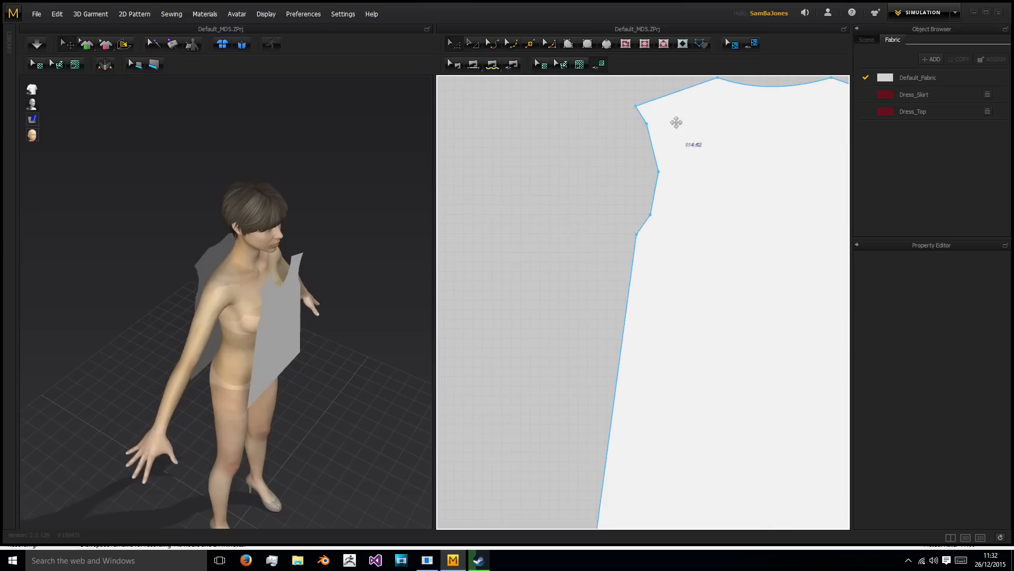
pyautogui.rightClick(659, 171)
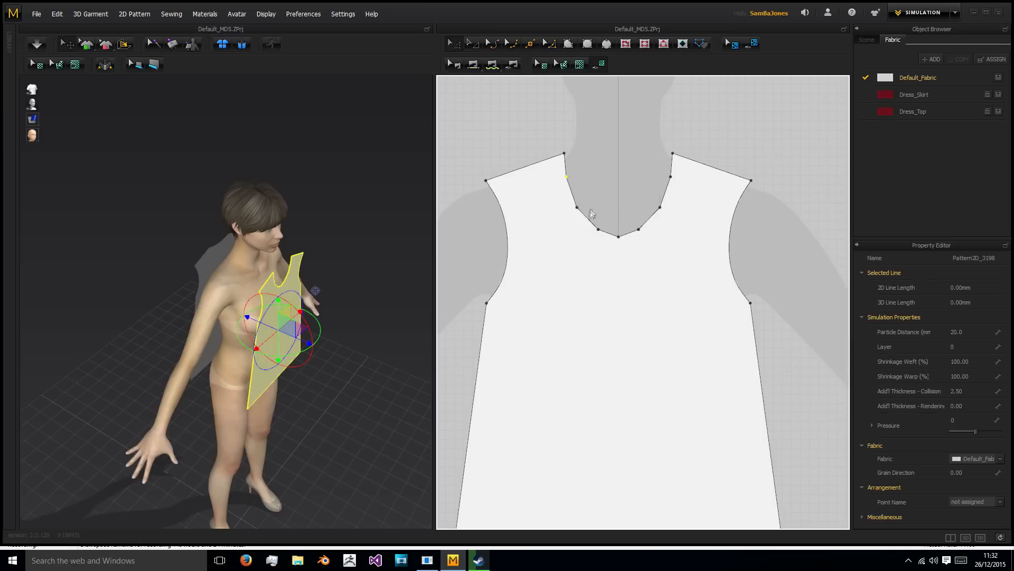
pyautogui.rightClick(592, 215)
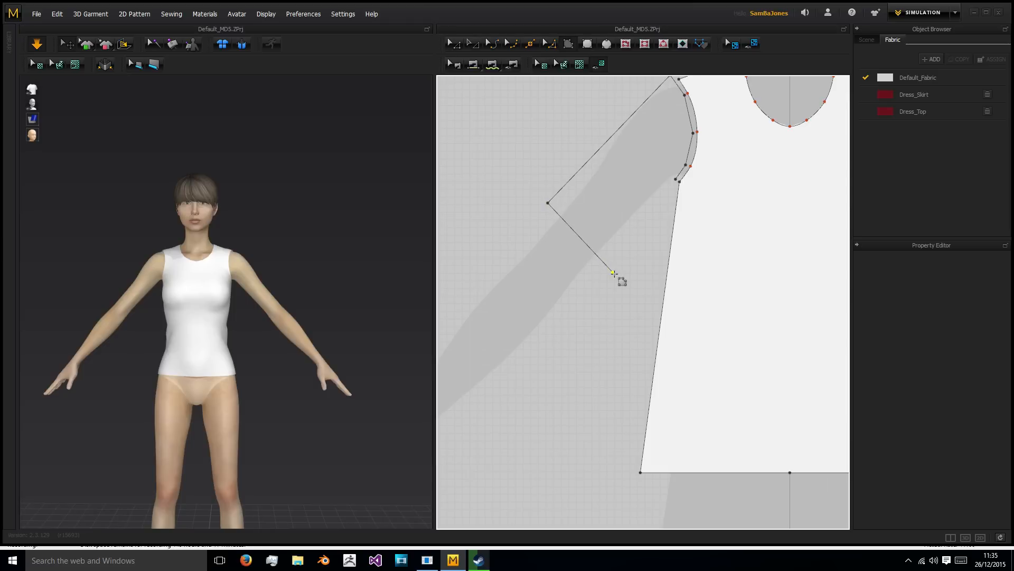
# Step: Place the next corner of the sleeve outline off the armhole
pyautogui.click(611, 272)
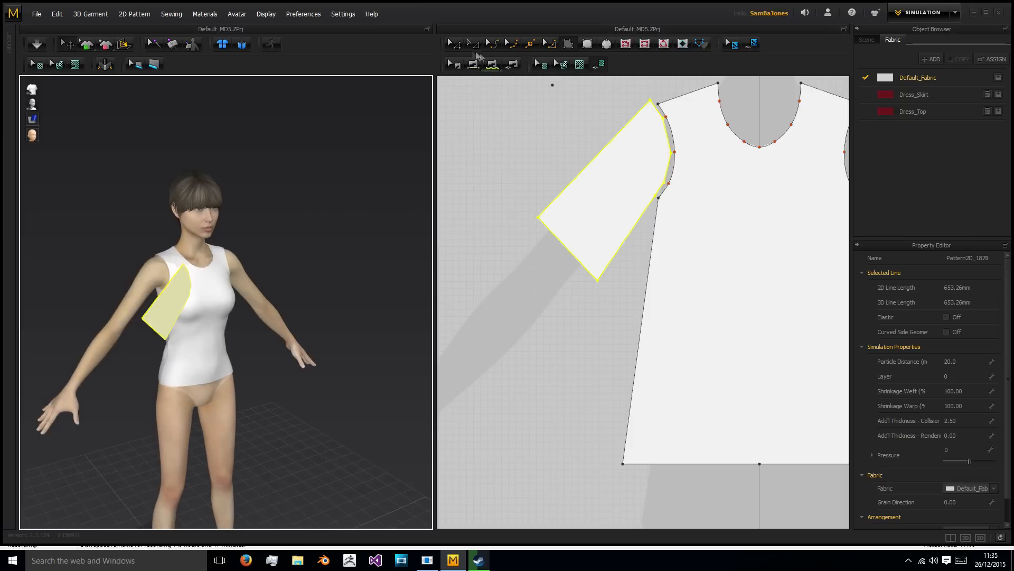
pyautogui.rightClick(593, 189)
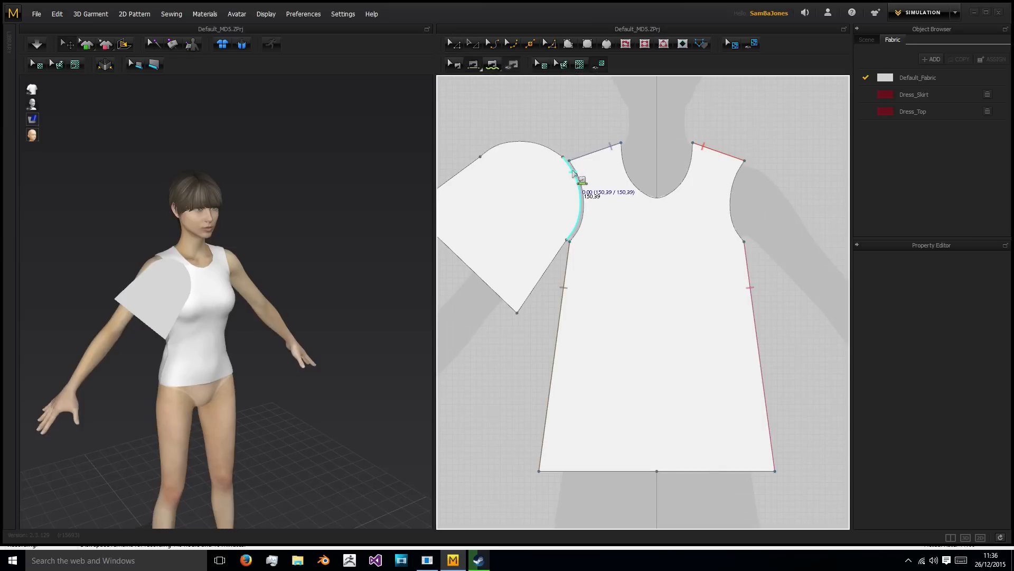
# Step: Re-sew the sleeve cap to the front and back armholes with Free Sewing
pyautogui.click(574, 190)
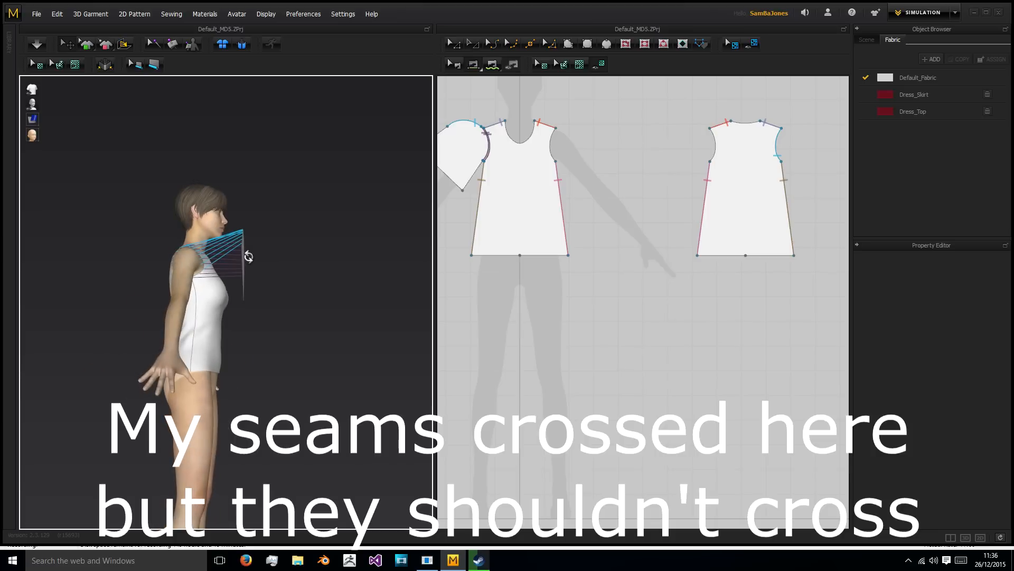
pyautogui.click(243, 257)
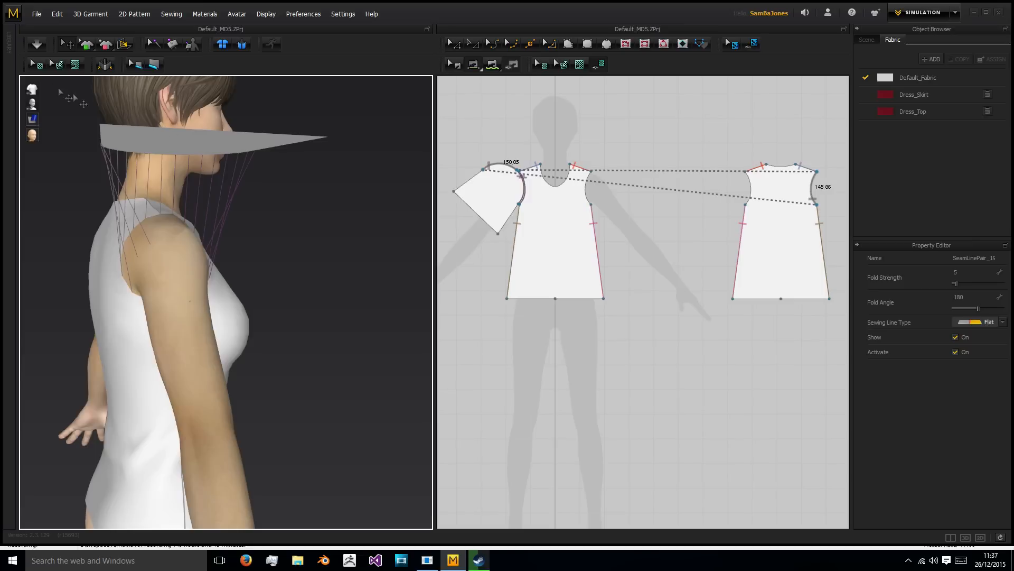
pyautogui.click(37, 41)
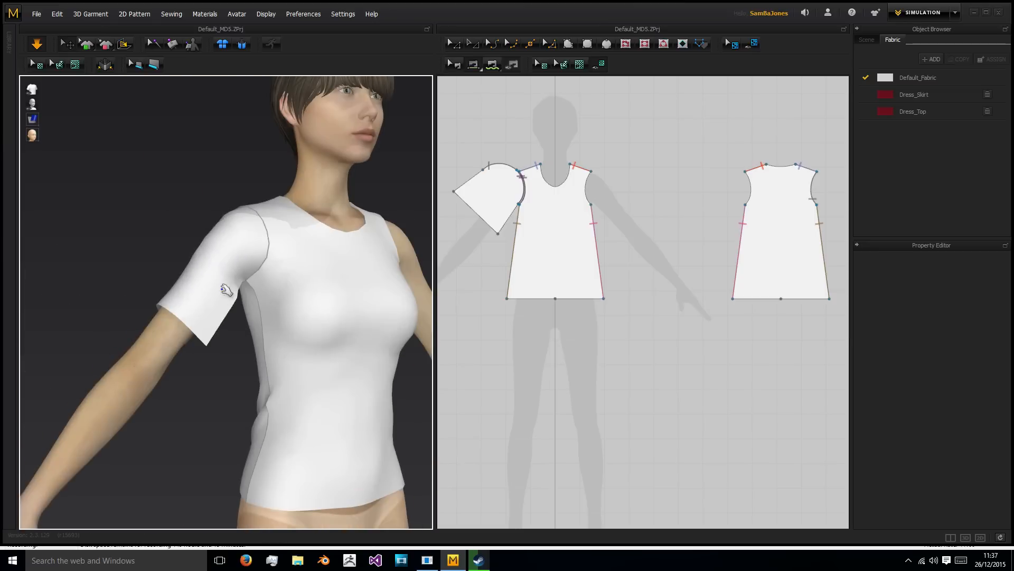
# Step: Check the shirt's back and select the sleeve piece for copying
pyautogui.moveTo(225, 289); pyautogui.dragTo(250, 280)
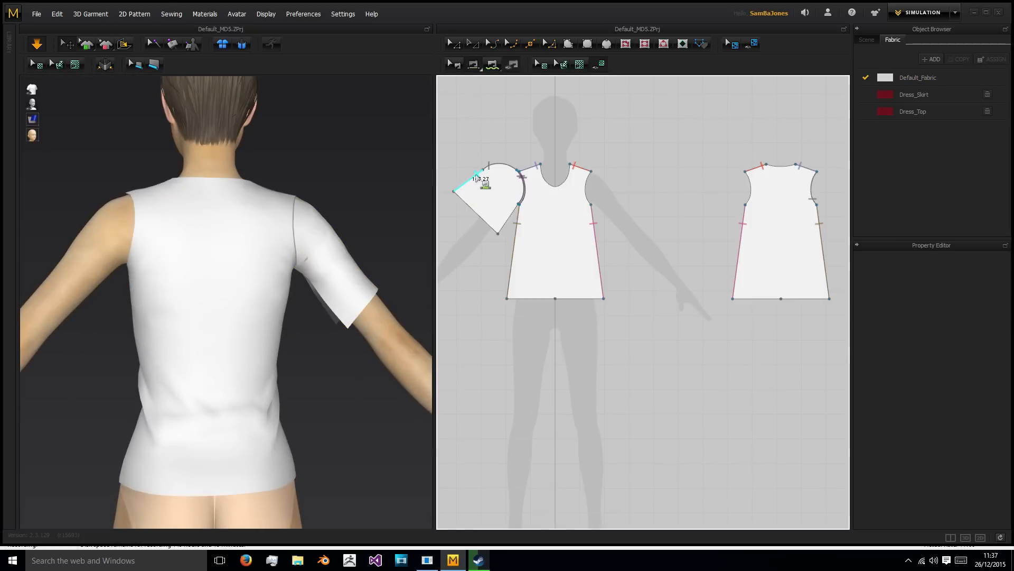
pyautogui.click(479, 189)
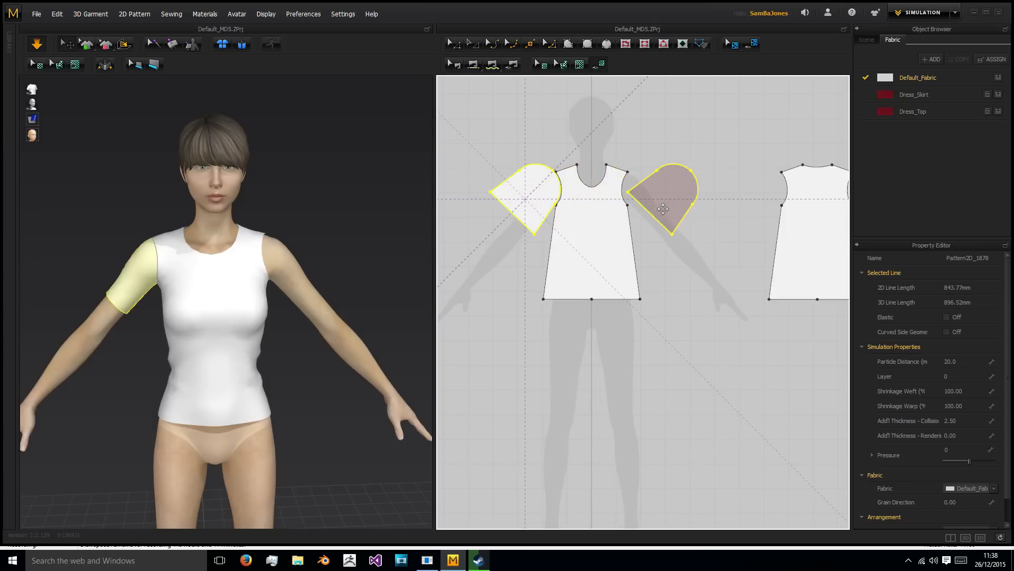
# Step: Flip the copied sleeve horizontally for the other arm
pyautogui.rightClick(663, 209)
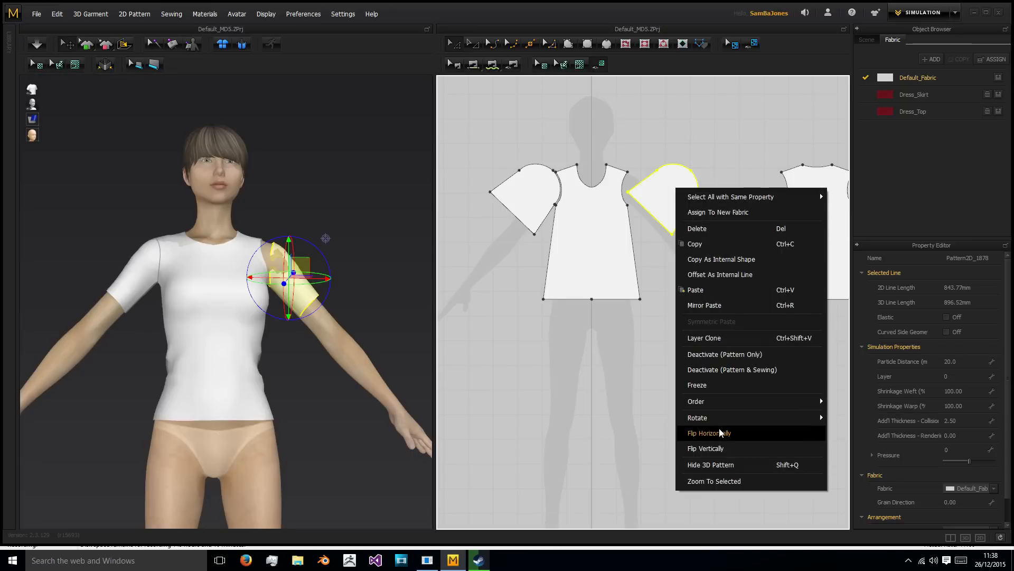
pyautogui.click(709, 432)
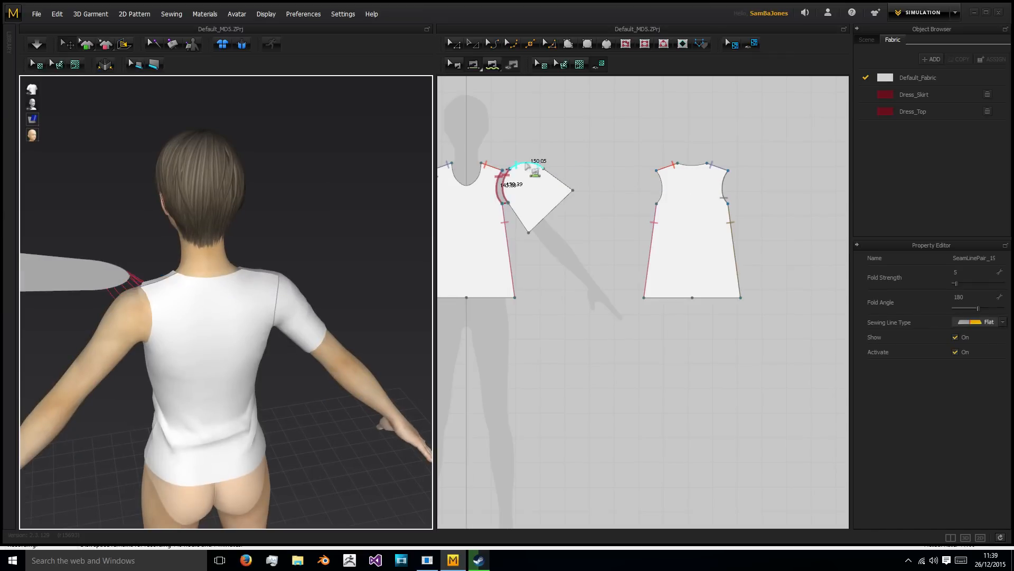
# Step: Zoom on the second sleeve and sew its cap to the back armhole
pyautogui.moveTo(518, 167); pyautogui.dragTo(667, 181)
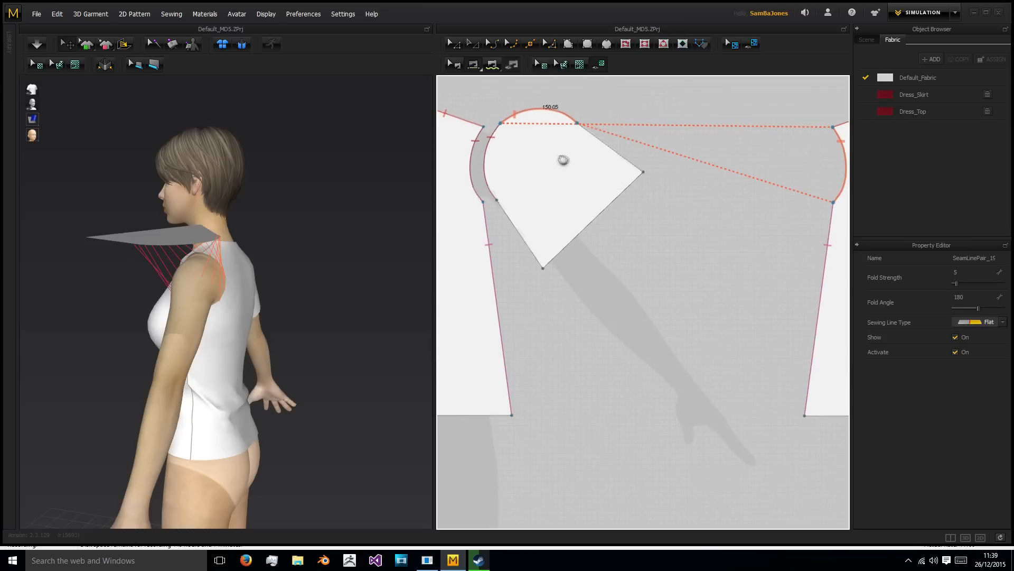
pyautogui.click(35, 43)
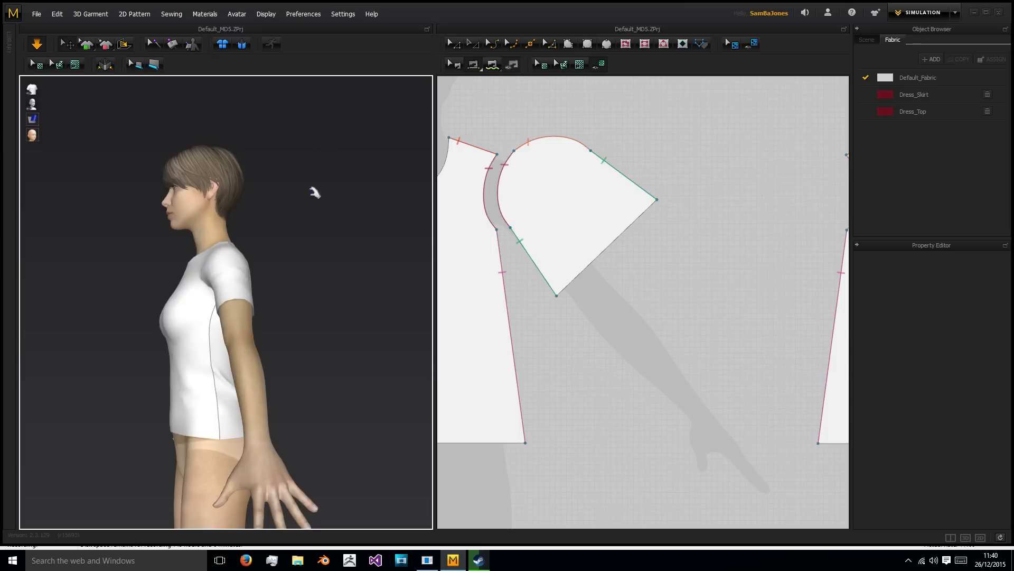
# Step: Orbit to a front view of the draped short-sleeved T-shirt
pyautogui.moveTo(315, 192); pyautogui.dragTo(386, 190)
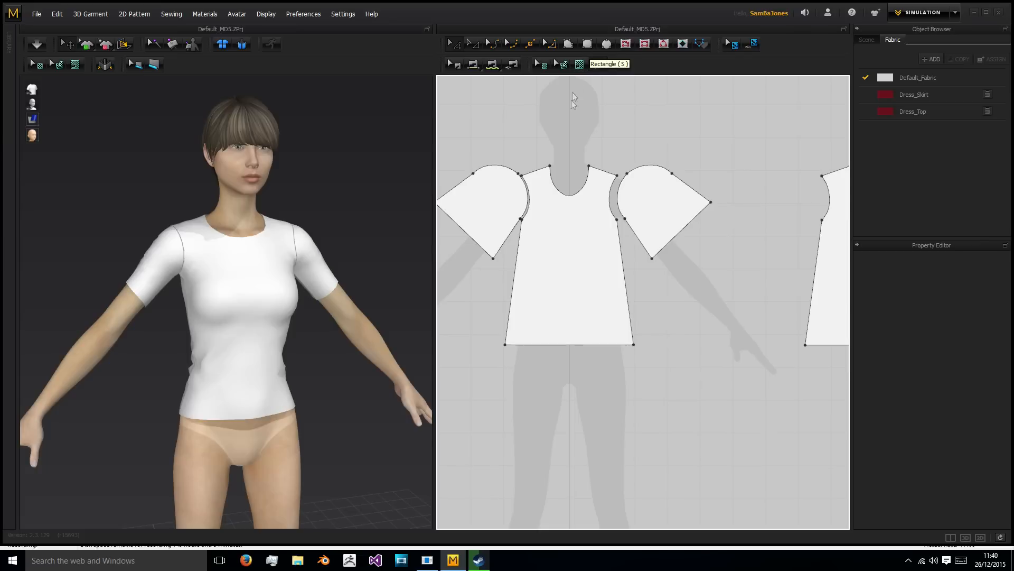
# Step: Draw a thin rectangle, 249.21 long, with the Rectangle tool as the collar band
pyautogui.click(568, 182)
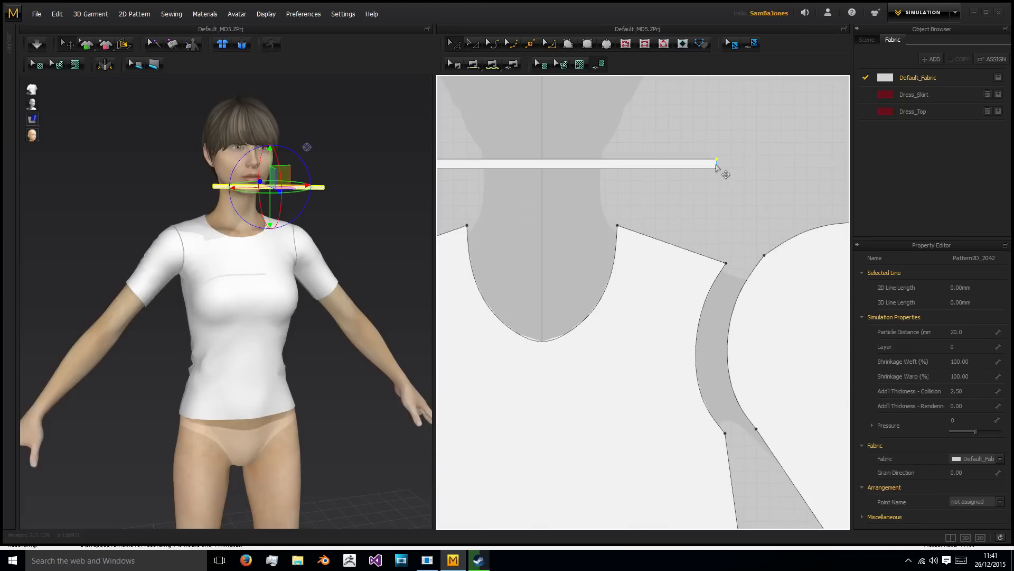
pyautogui.click(715, 160)
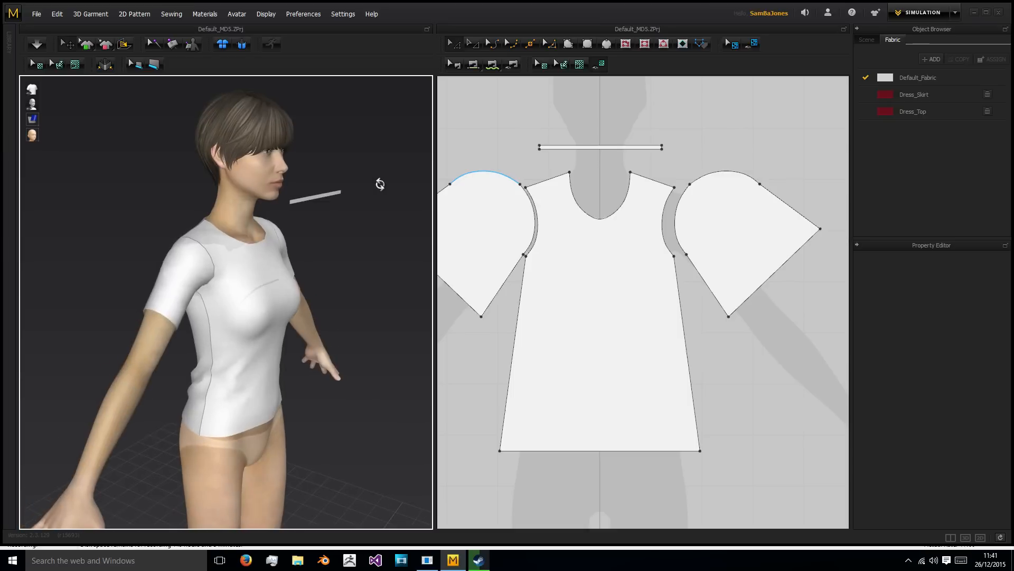
pyautogui.click(601, 148)
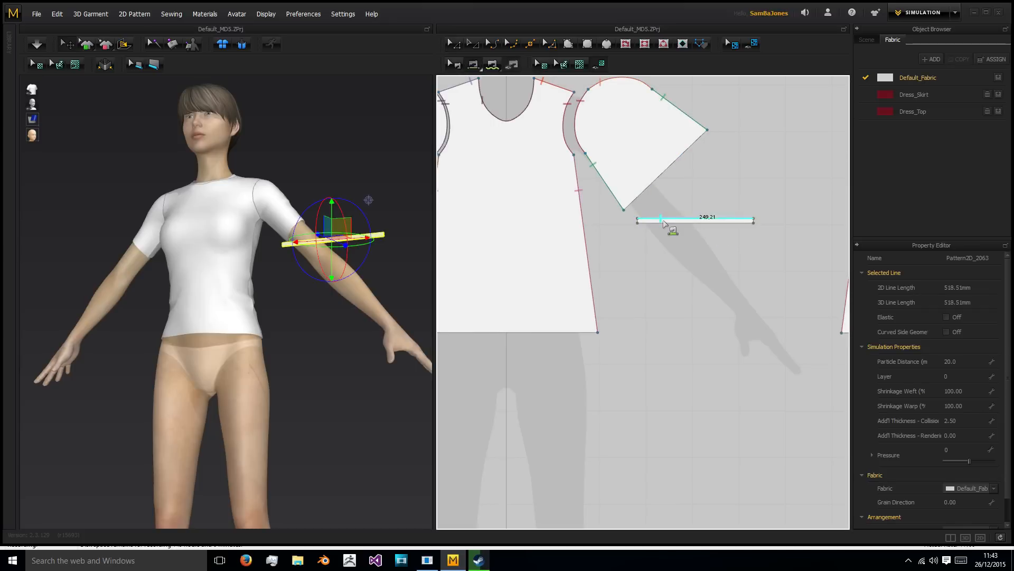
# Step: Select the new thin sleeve band strip and sew its edge to the sleeve opening
pyautogui.click(37, 44)
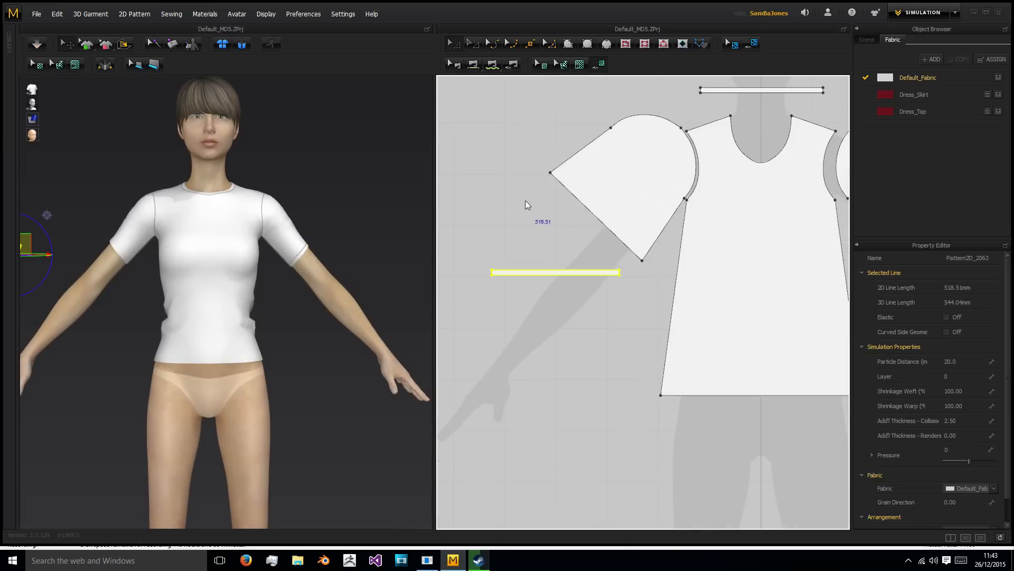
pyautogui.moveTo(463, 85)
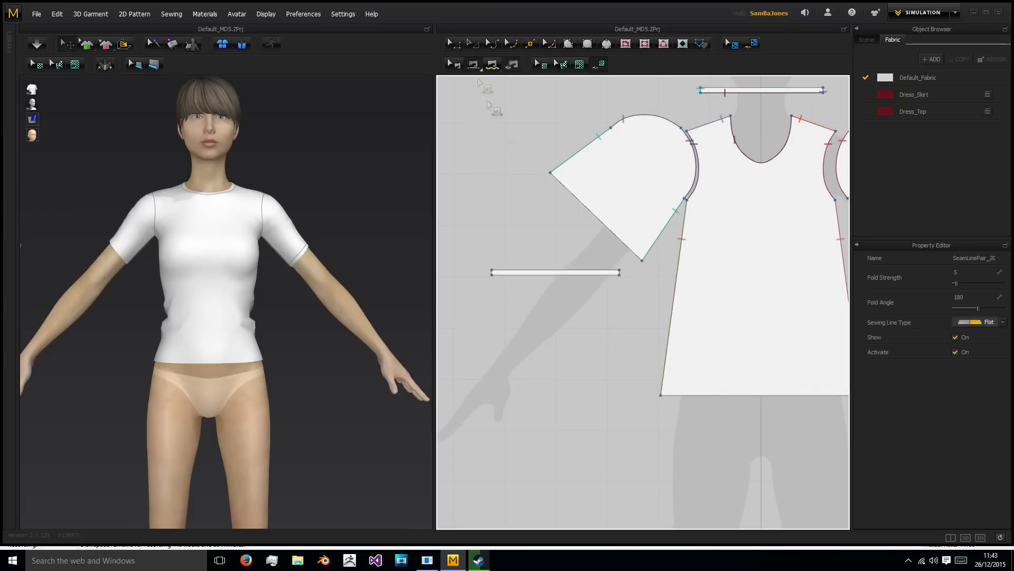
pyautogui.click(36, 43)
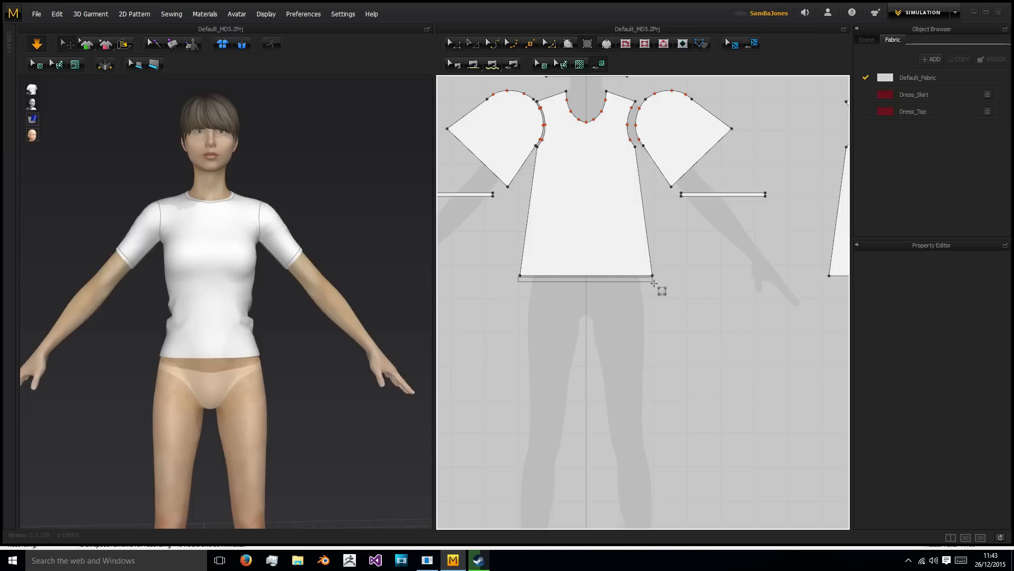
# Step: Sew a narrow hem band along the shirt's bottom edge and let it drape
pyautogui.click(588, 282)
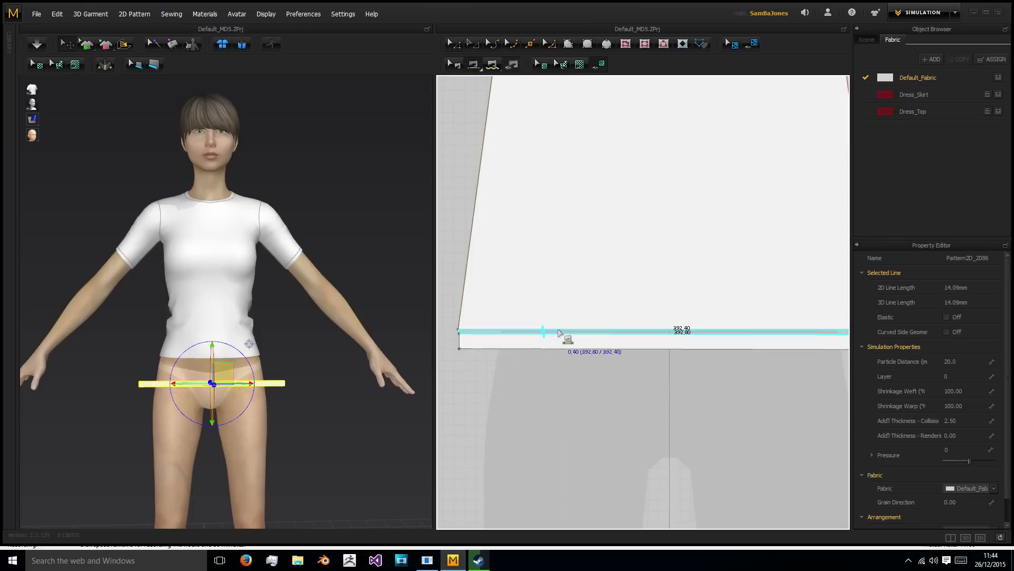
pyautogui.click(37, 43)
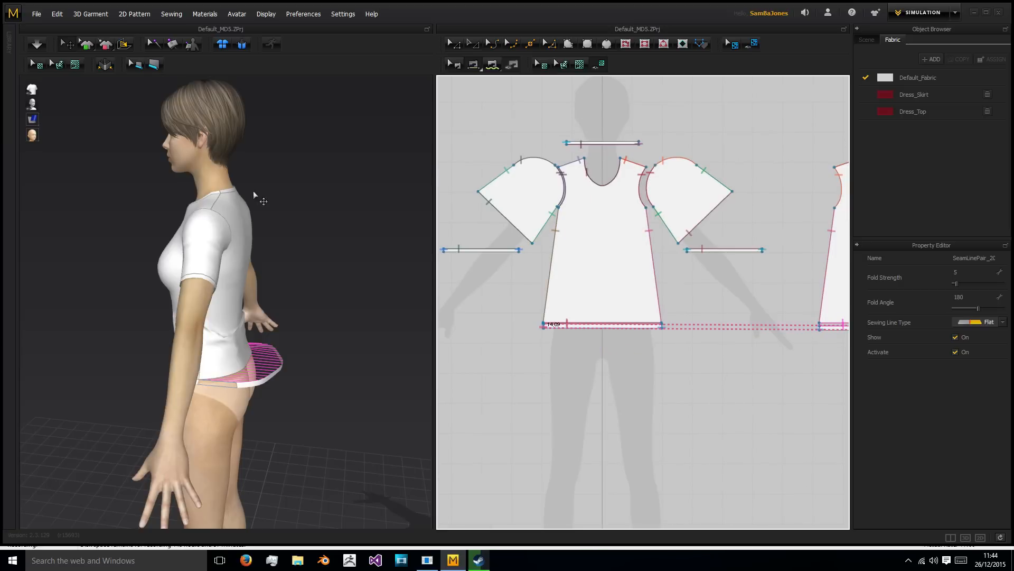
pyautogui.click(37, 44)
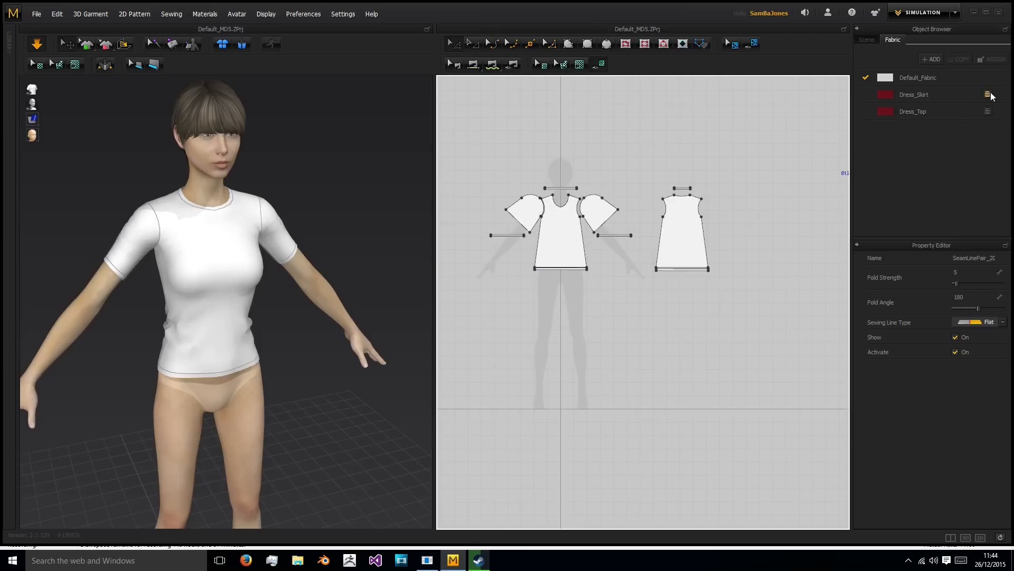
pyautogui.moveTo(924, 79)
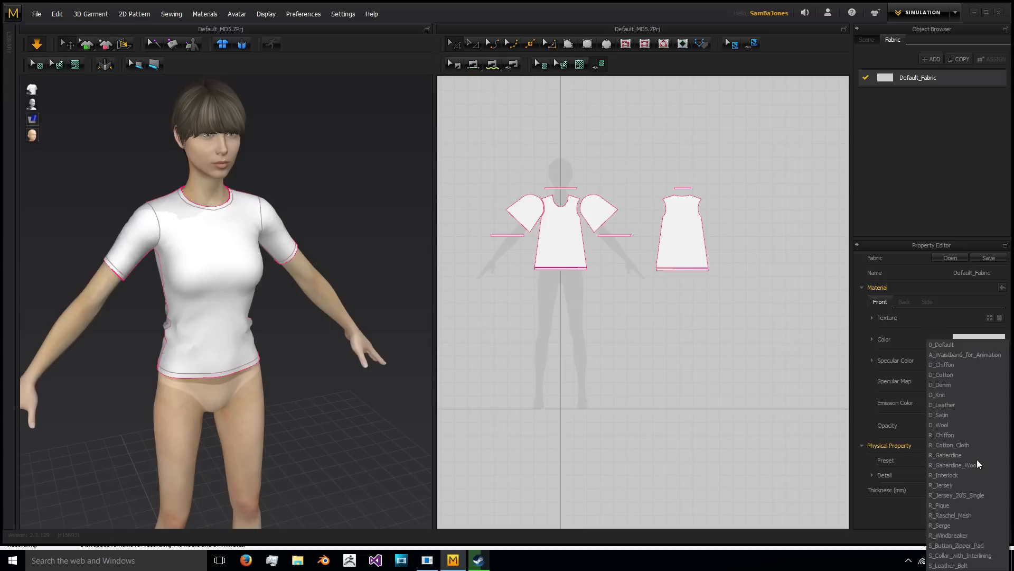
# Step: Apply D_Cotton to the default fabric, add a second fabric named 'Collar 1', and rename the default
pyautogui.click(941, 374)
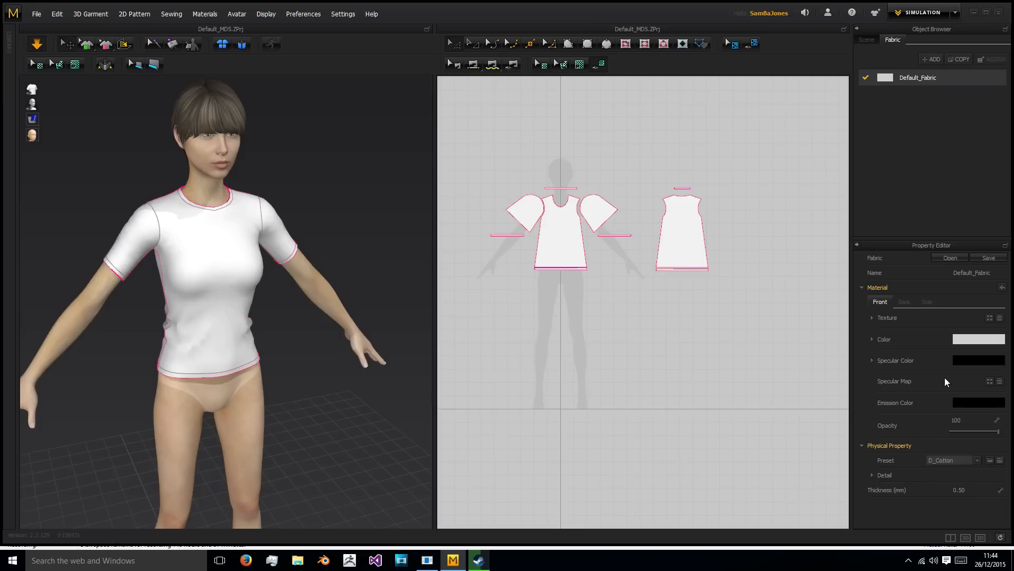
pyautogui.click(934, 59)
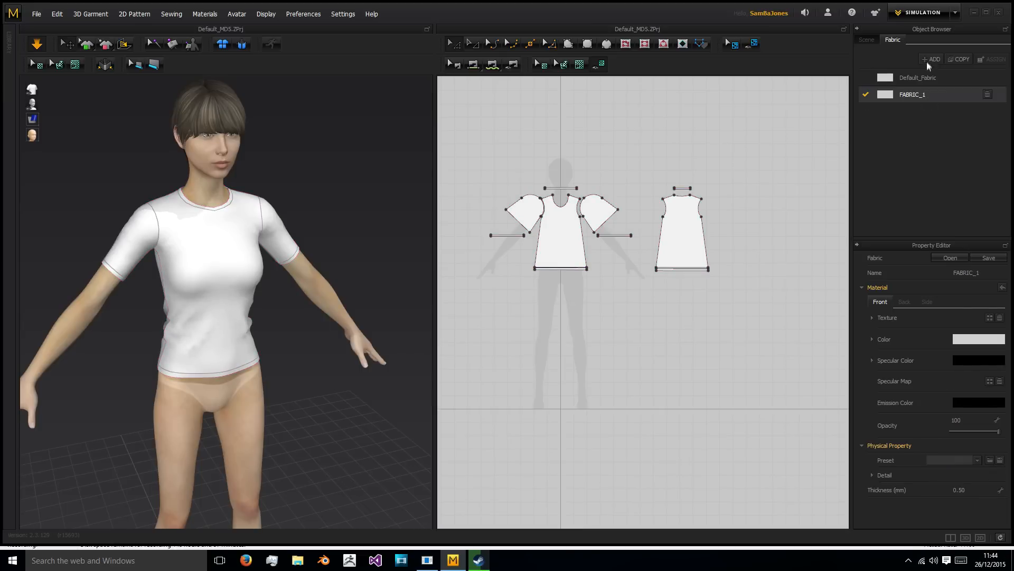
pyautogui.doubleClick(964, 272)
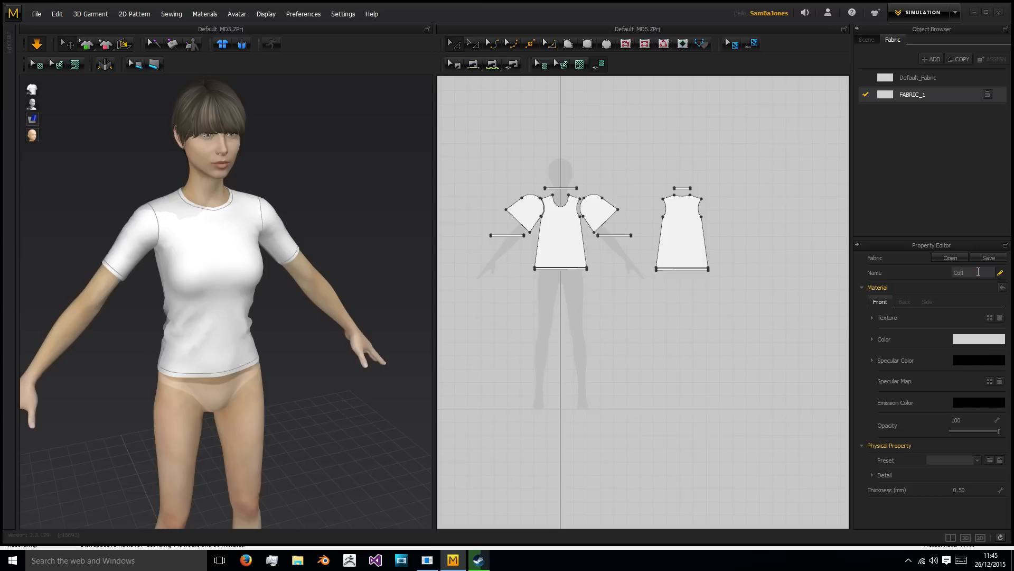
pyautogui.write('Collar 1')
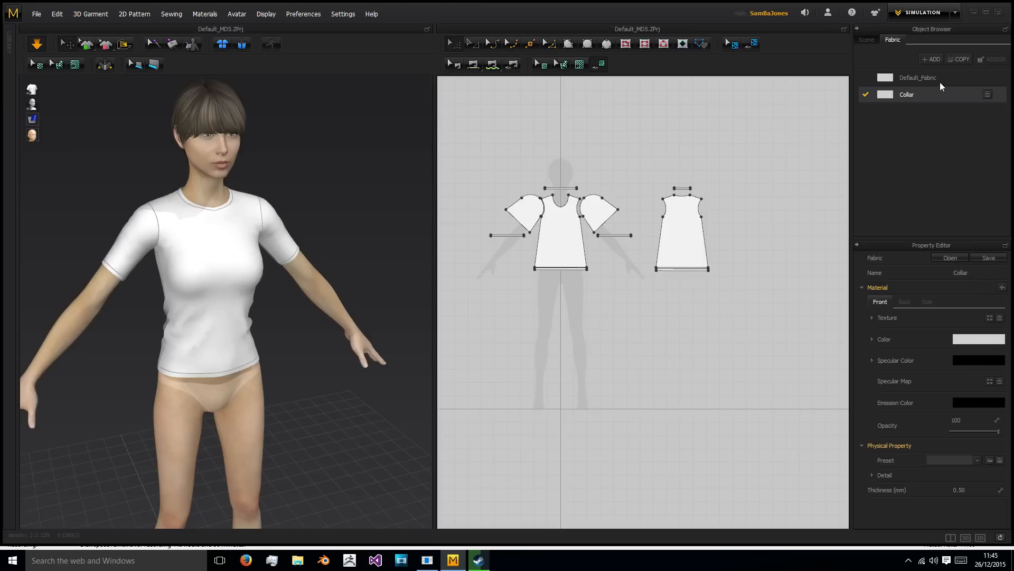
pyautogui.click(918, 77)
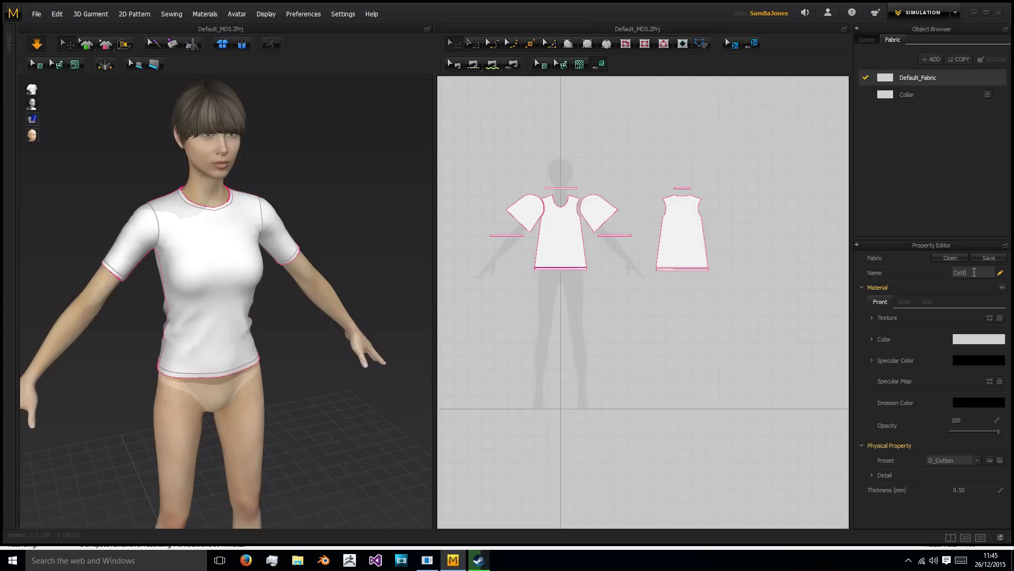
pyautogui.click(907, 94)
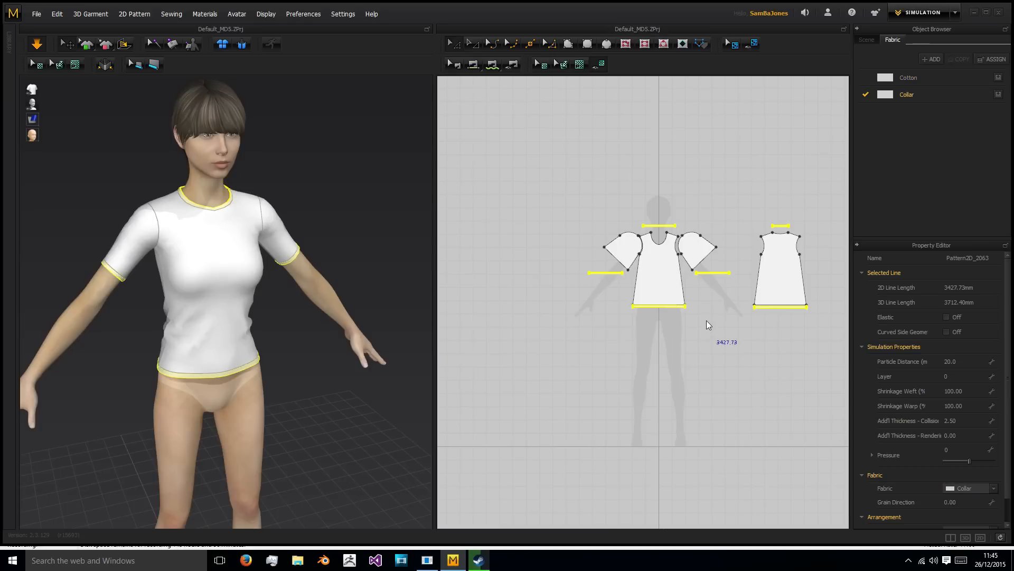
pyautogui.rightClick(542, 153)
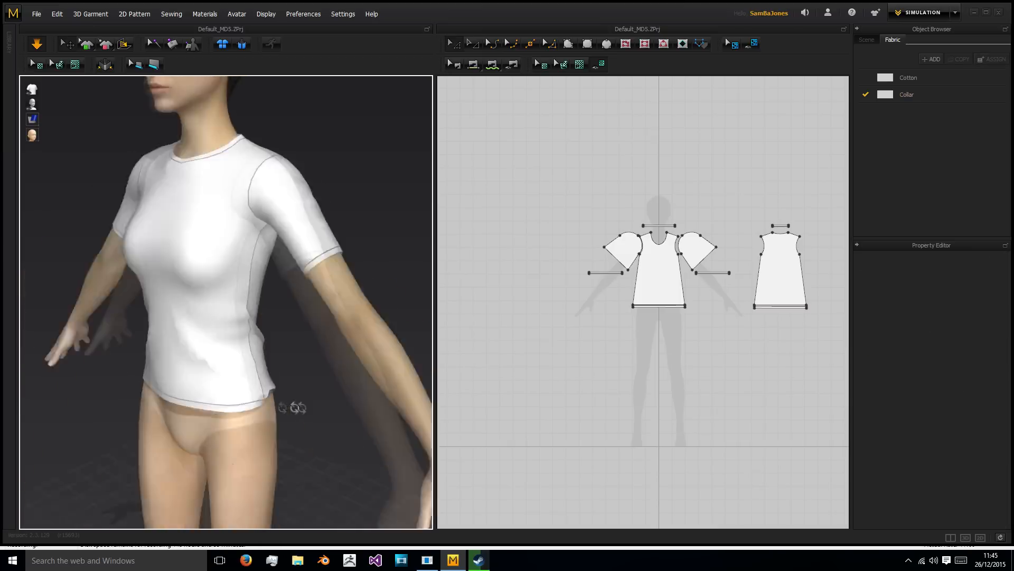
# Step: Select all shirt pieces so their Particle Distance can be set to 10
pyautogui.click(661, 286)
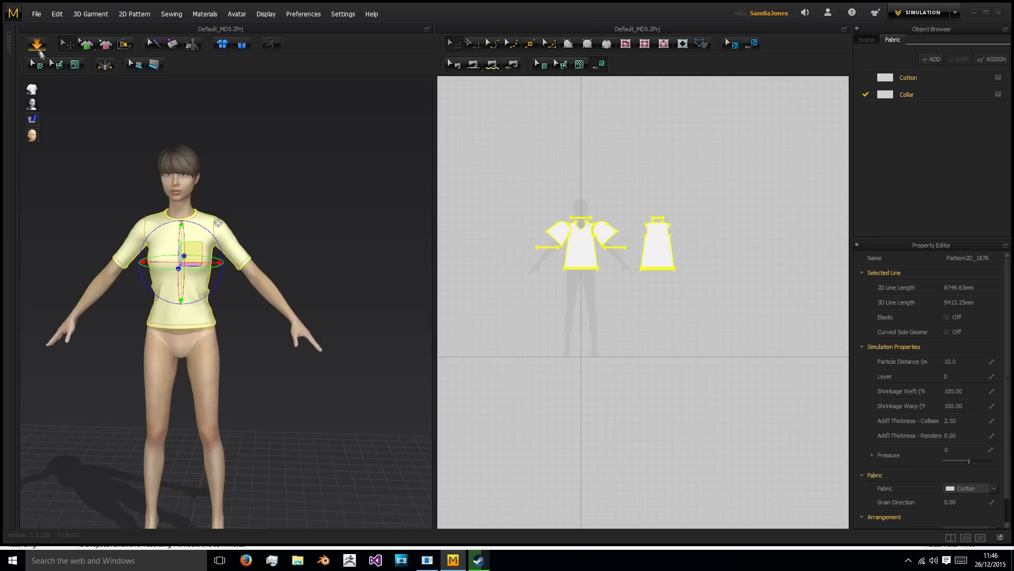
# Step: Save the garment through File > Save under the name 'TshirtTut'
pyautogui.click(37, 14)
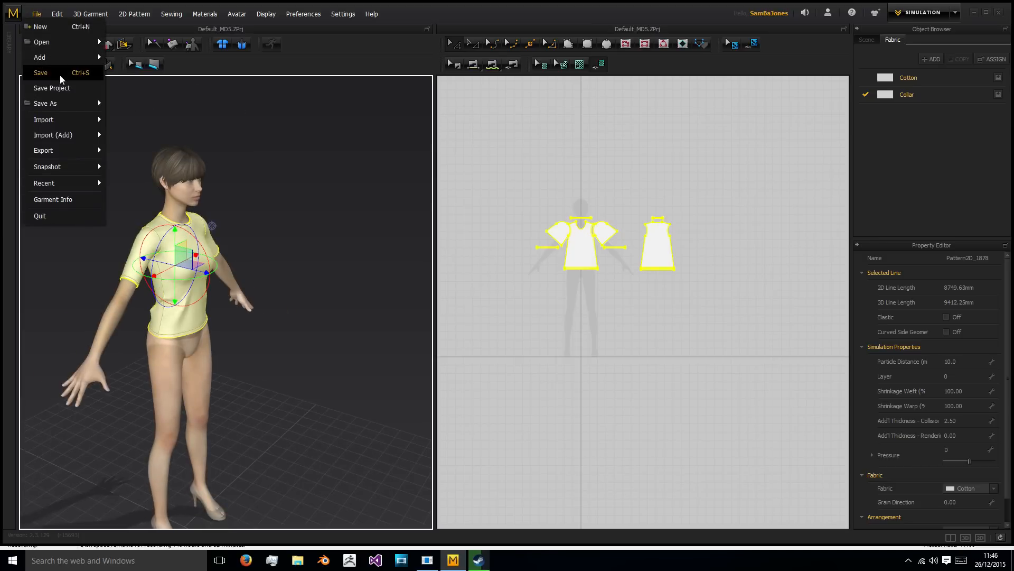
pyautogui.click(39, 73)
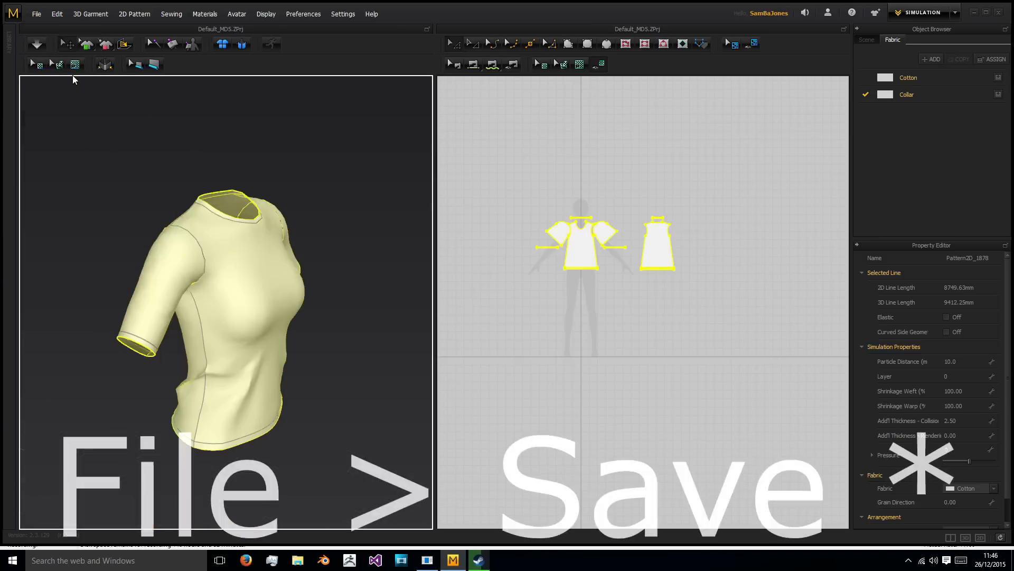
pyautogui.click(38, 14)
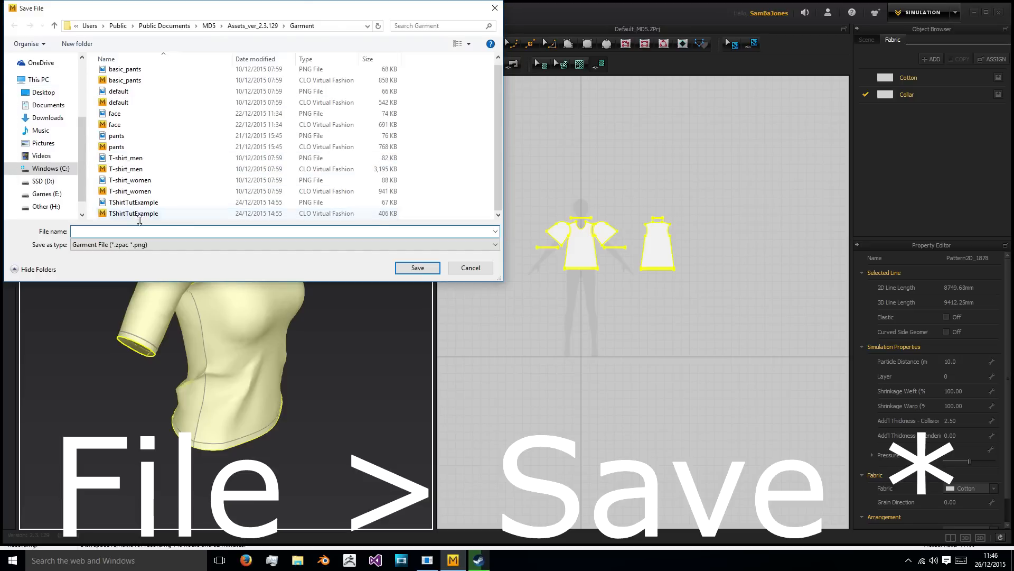
pyautogui.write('Ta')
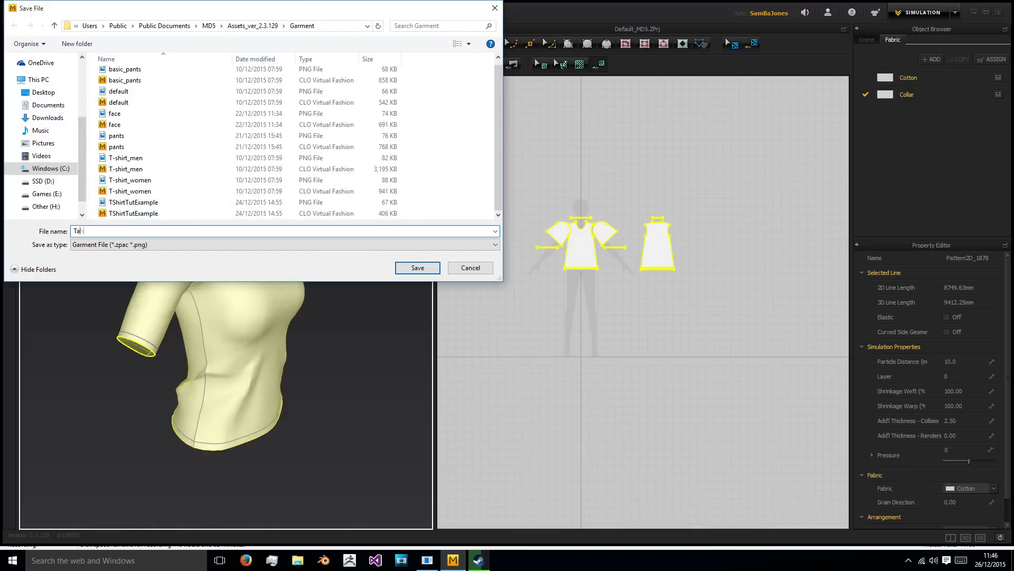
pyautogui.write('ShirtT')
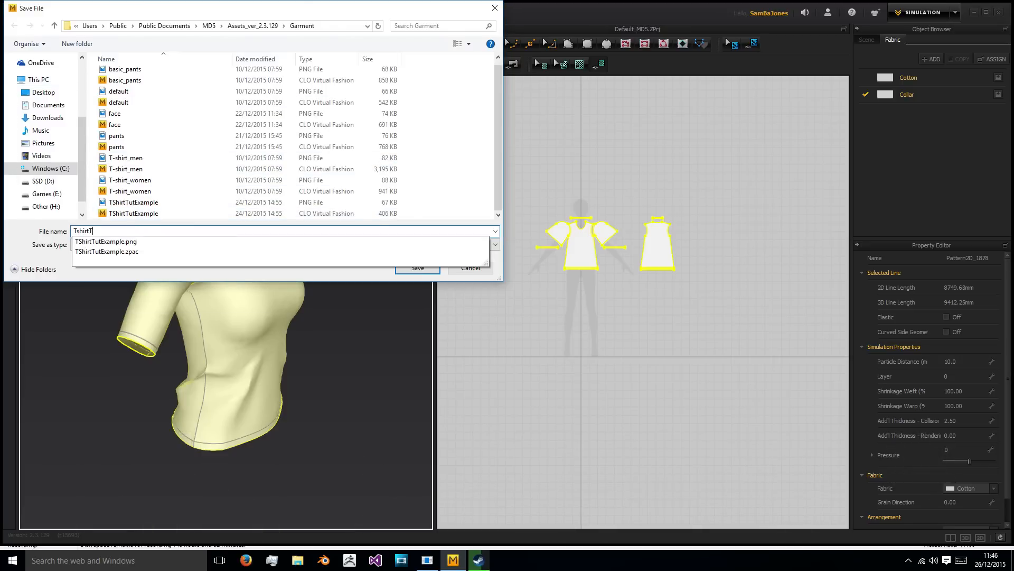
pyautogui.click(418, 267)
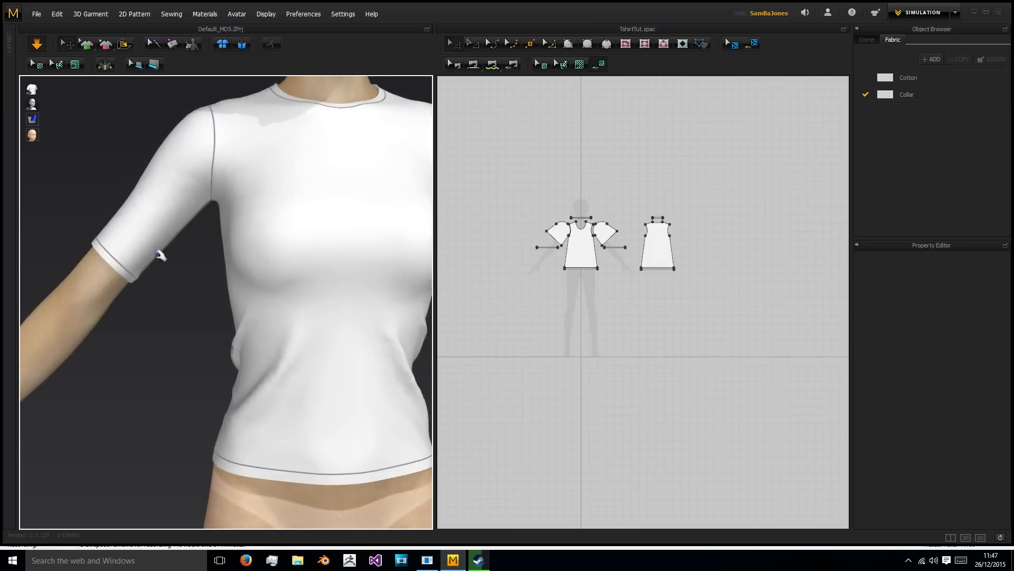
# Step: Re-simulate, inspect the small folds at the sleeve cuffs, and select the whole shirt
pyautogui.click(557, 241)
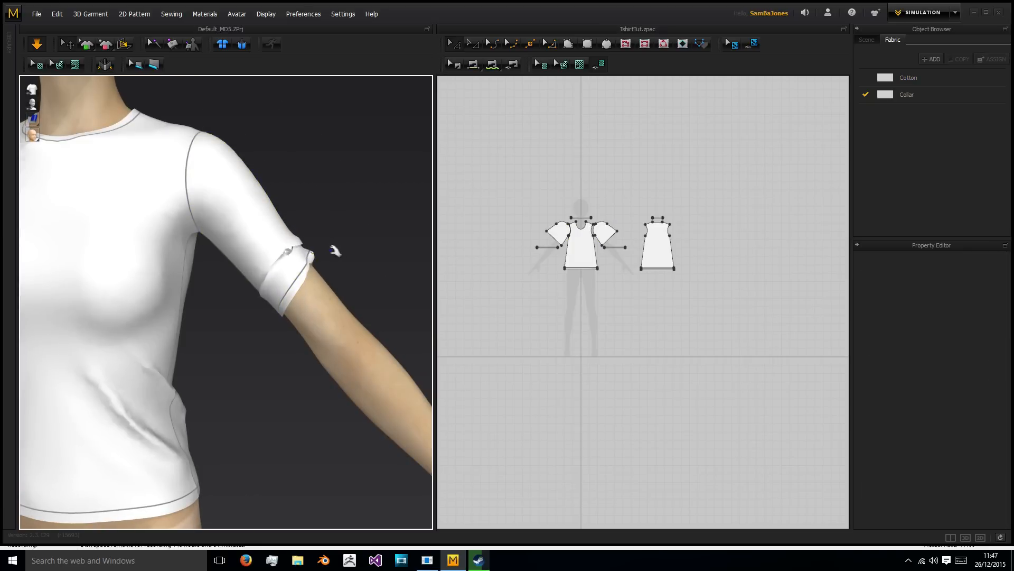
pyautogui.click(606, 234)
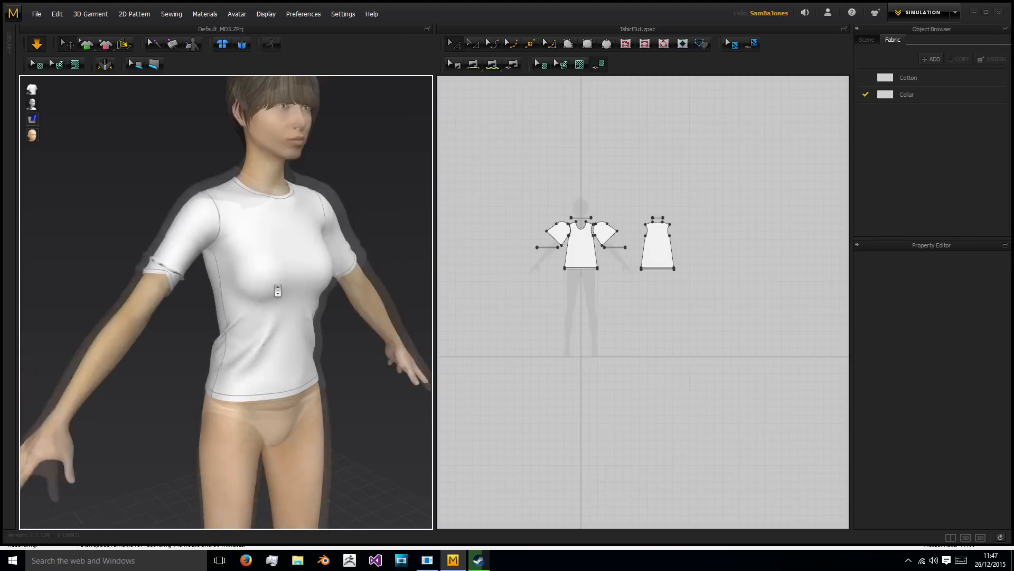
pyautogui.click(544, 247)
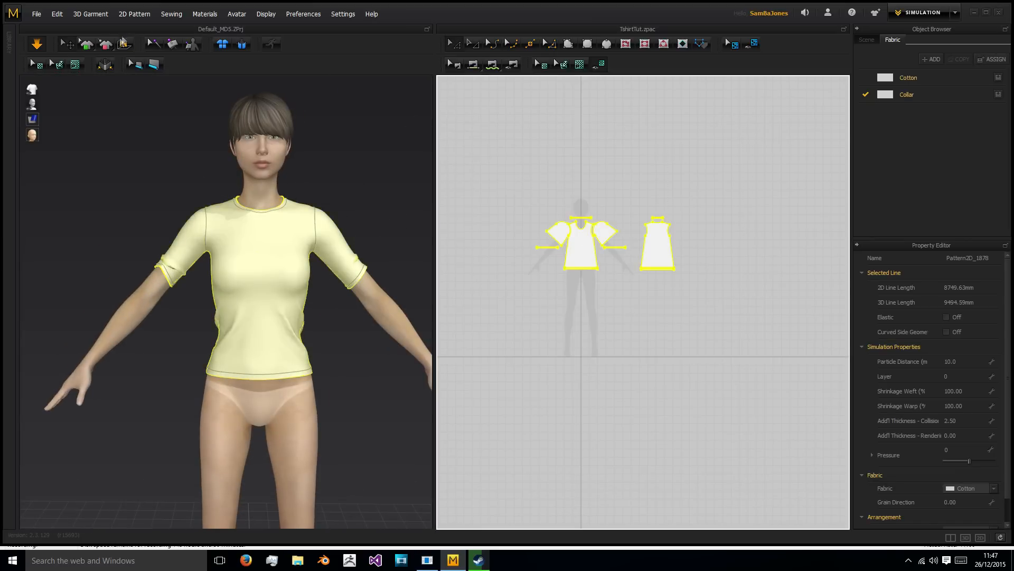
pyautogui.click(38, 14)
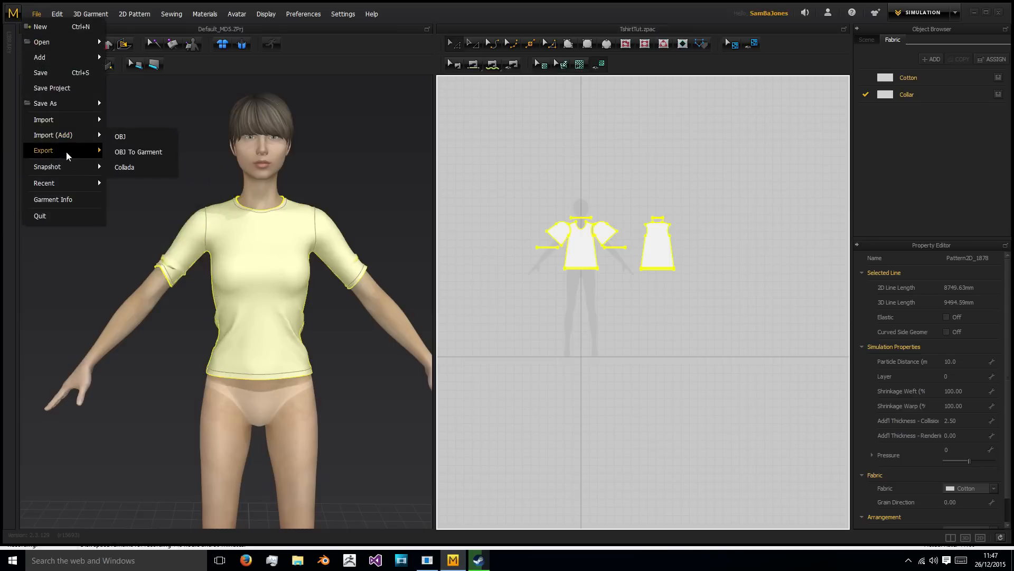
pyautogui.moveTo(153, 172)
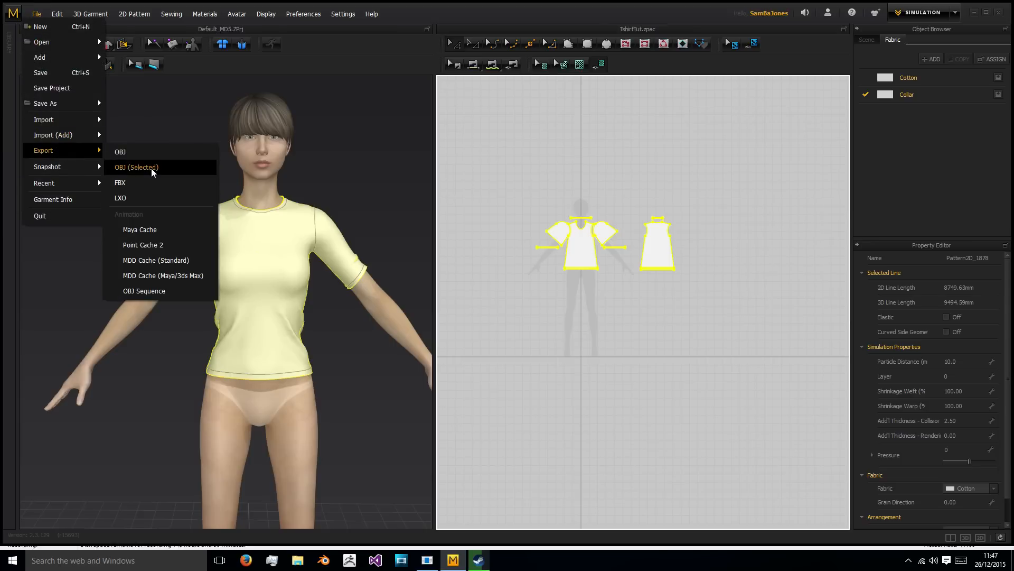
pyautogui.click(136, 167)
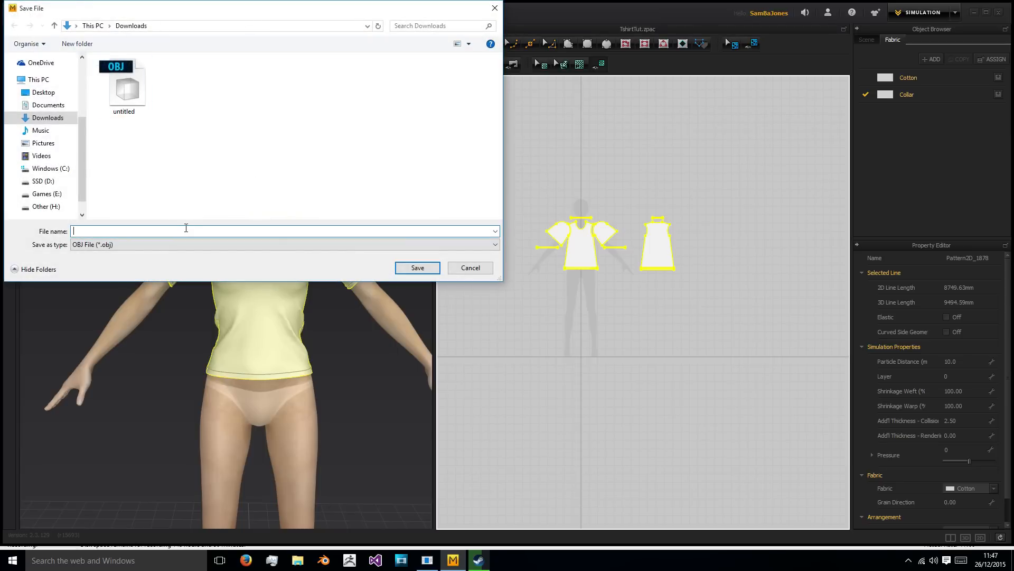
pyautogui.write('Tsh')
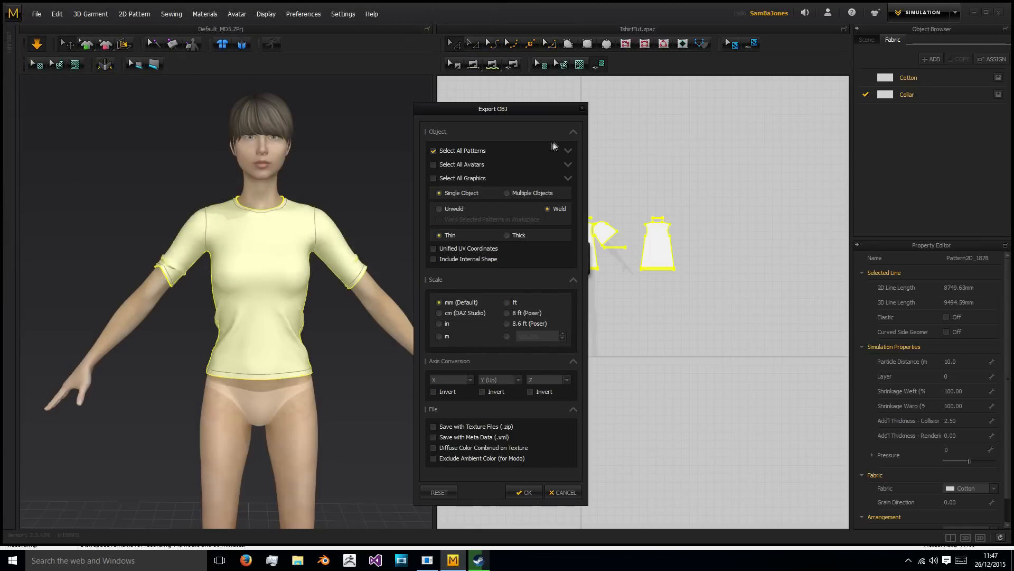
pyautogui.moveTo(459, 196)
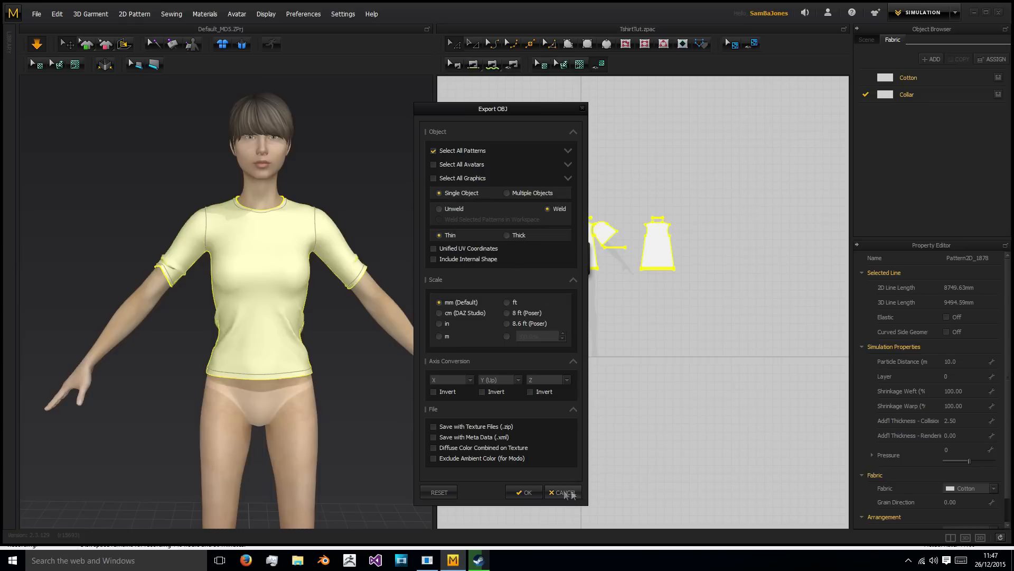
pyautogui.click(566, 492)
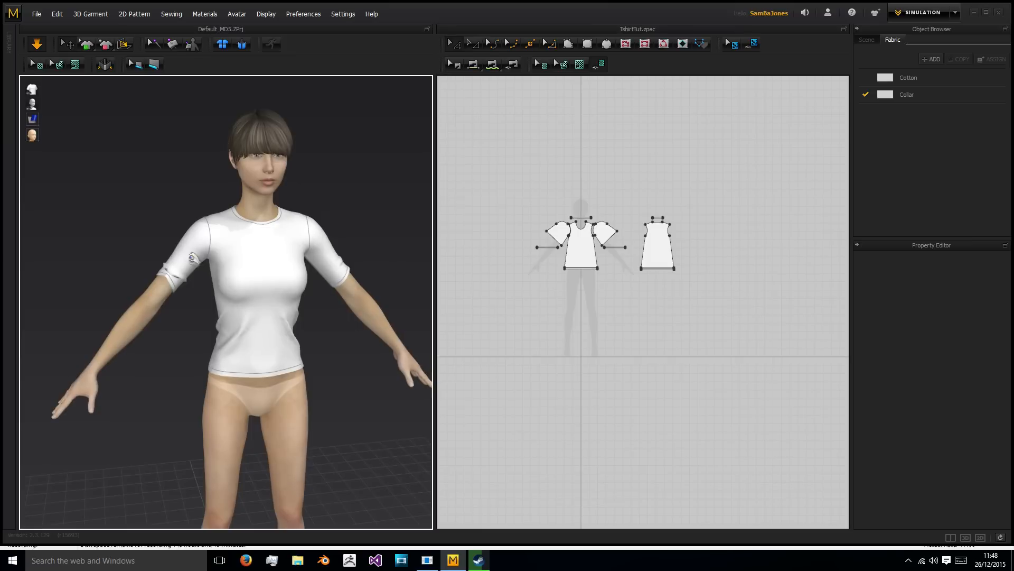
pyautogui.click(545, 247)
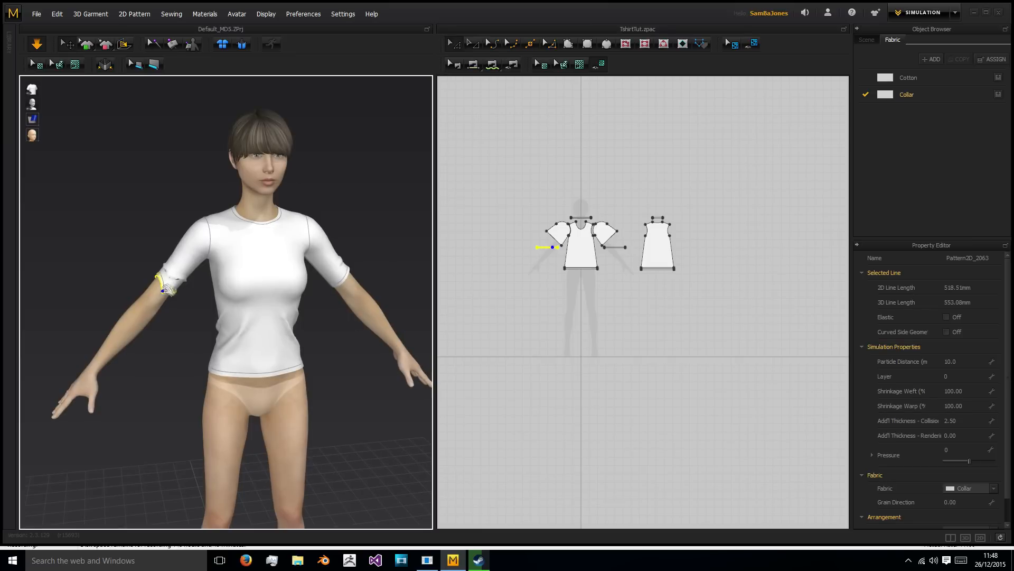